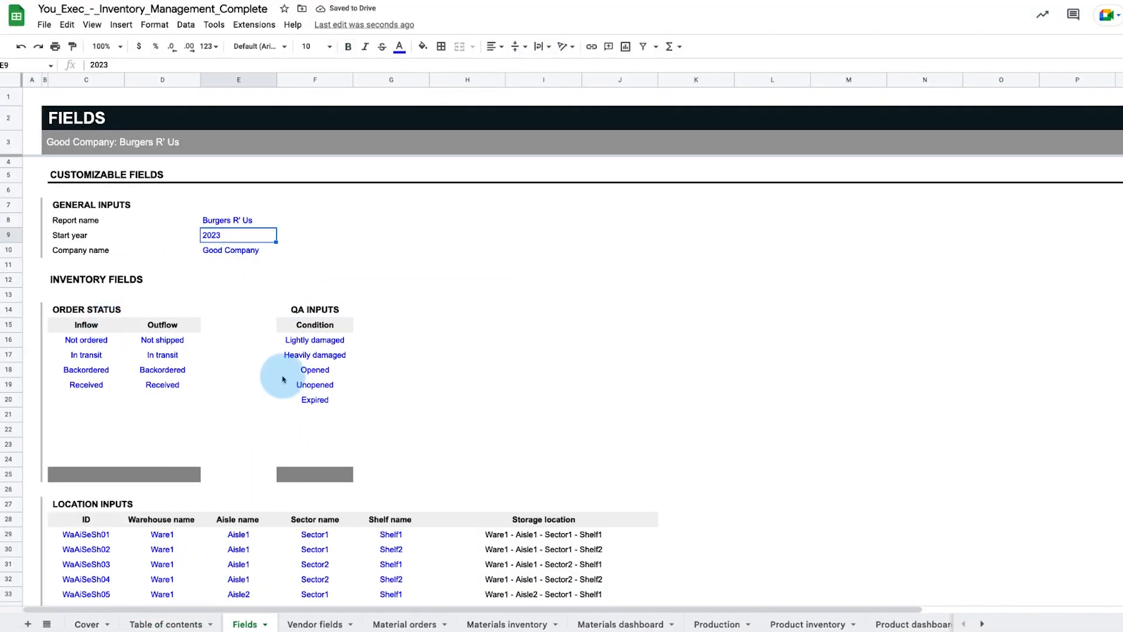
Visit the Material orders, Production, Materials dashboard and Product dashboard sheets in turn
{"action": "left_click", "coordinate": [487, 622]}
{"action": "type", "text": "12/"}
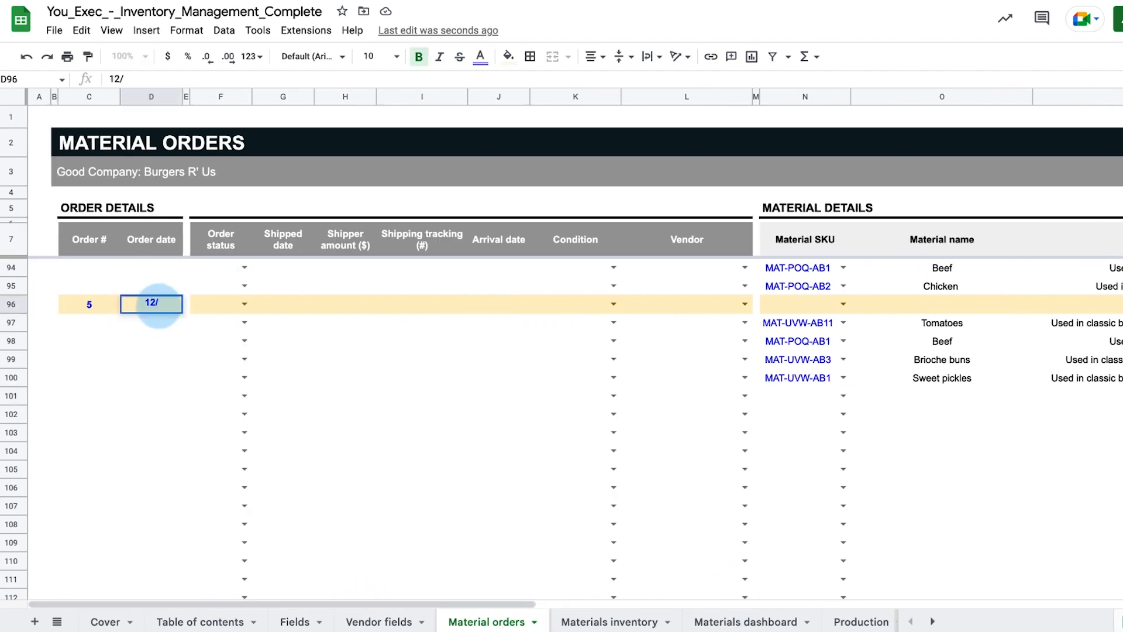
{"action": "left_click", "coordinate": [791, 622]}
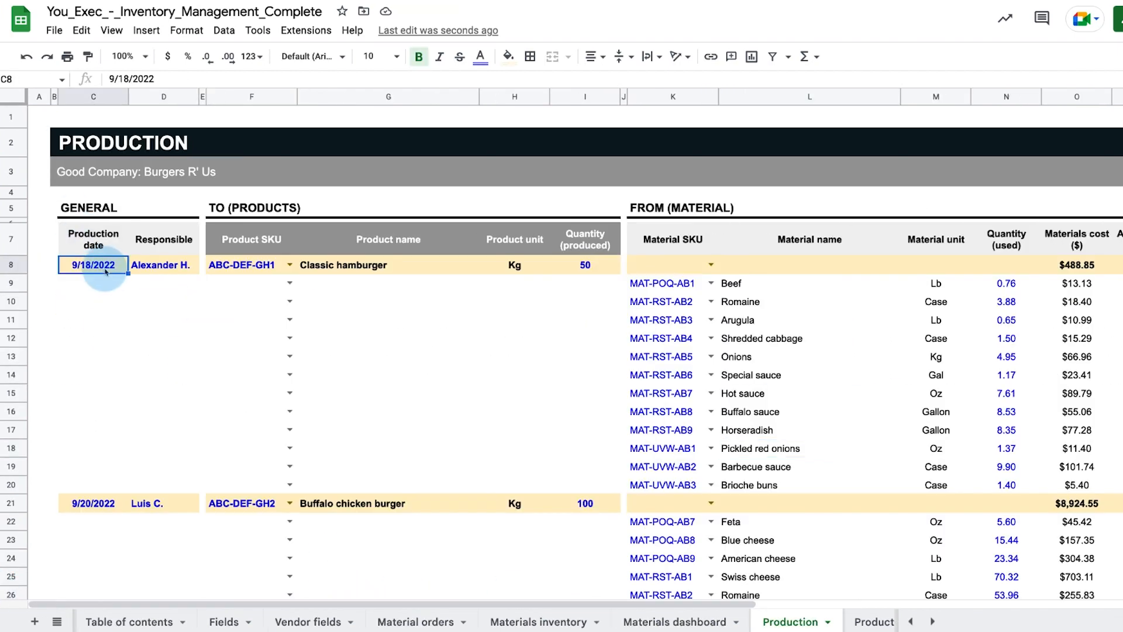
{"action": "left_click", "coordinate": [673, 622]}
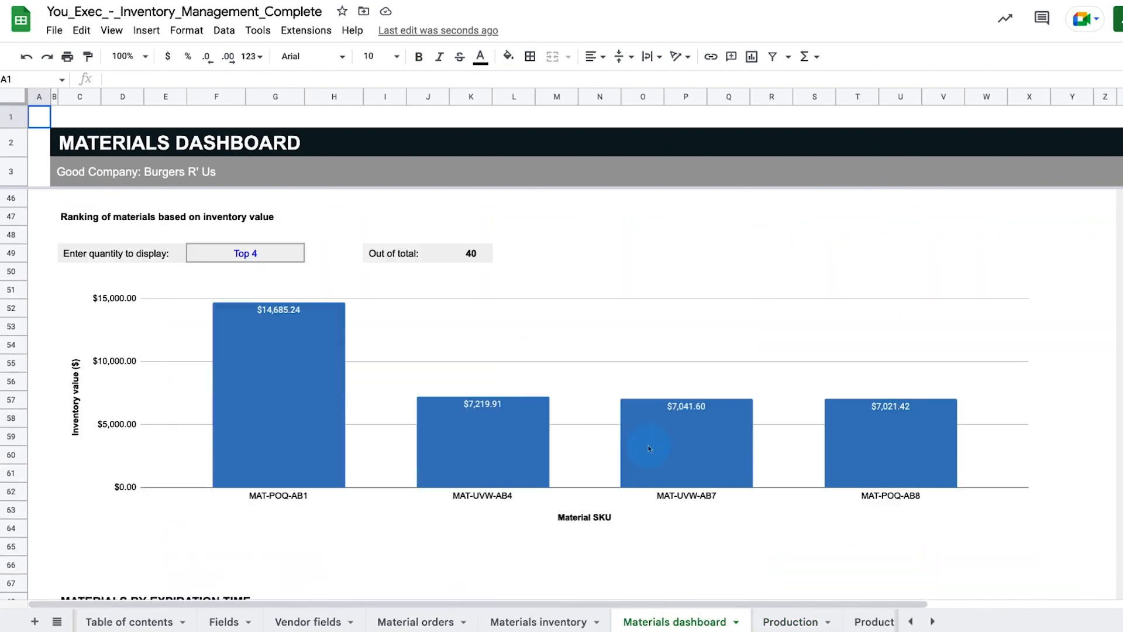
{"action": "scroll", "scroll_direction": "down", "scroll_amount": 3}
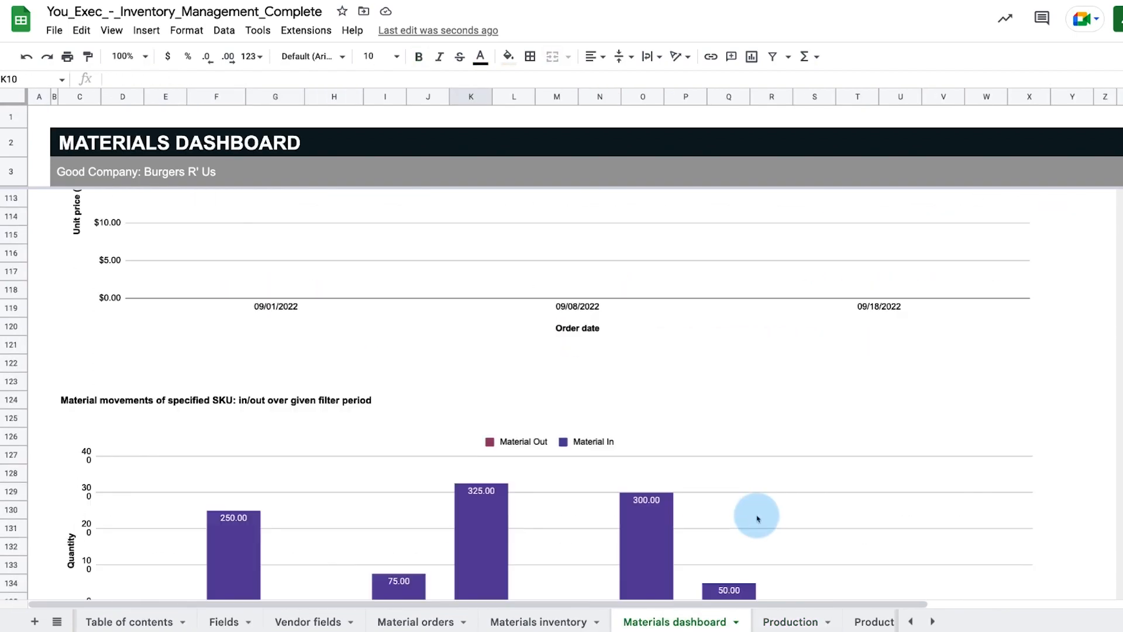
{"action": "left_click", "coordinate": [871, 622]}
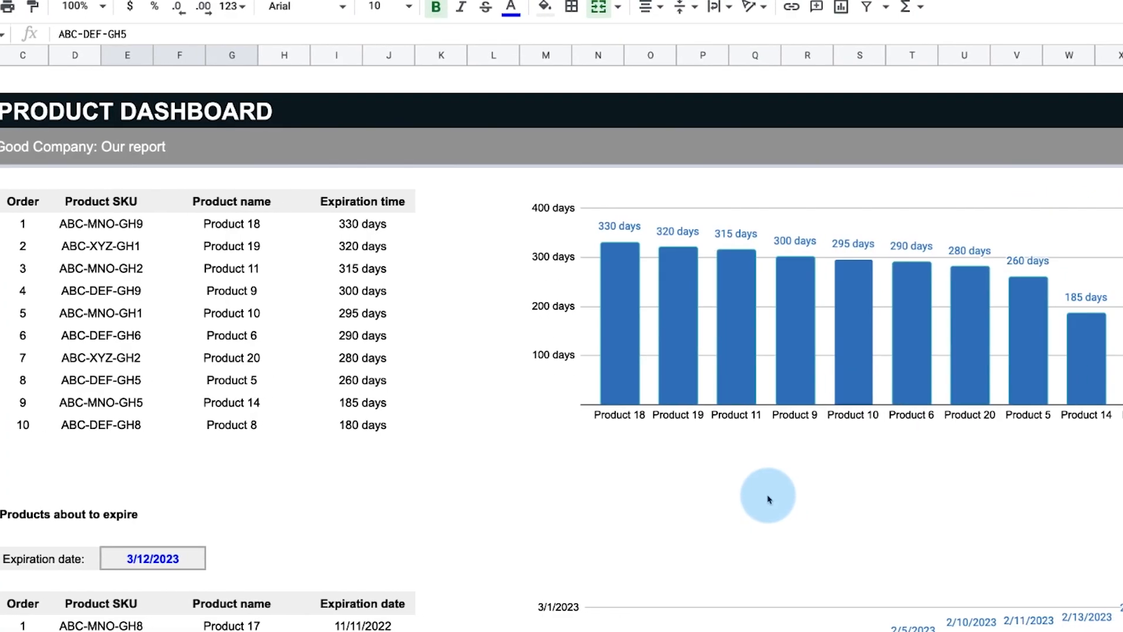
{"action": "left_click", "coordinate": [911, 621]}
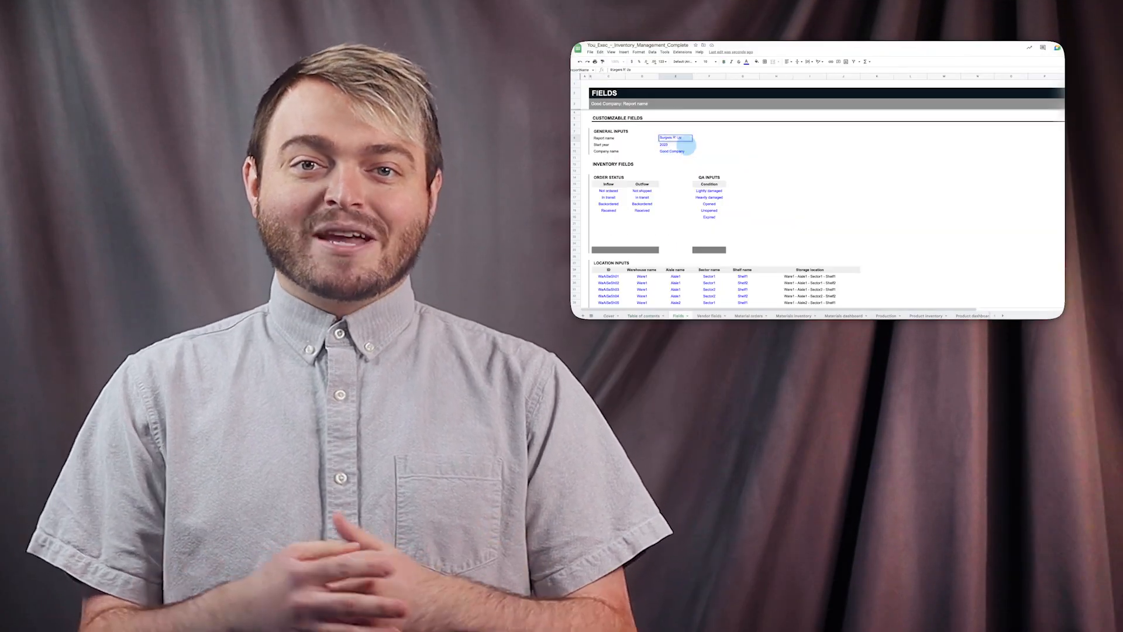
Show the Table of contents sheet listing all ten template sheets
{"action": "left_click", "coordinate": [784, 314]}
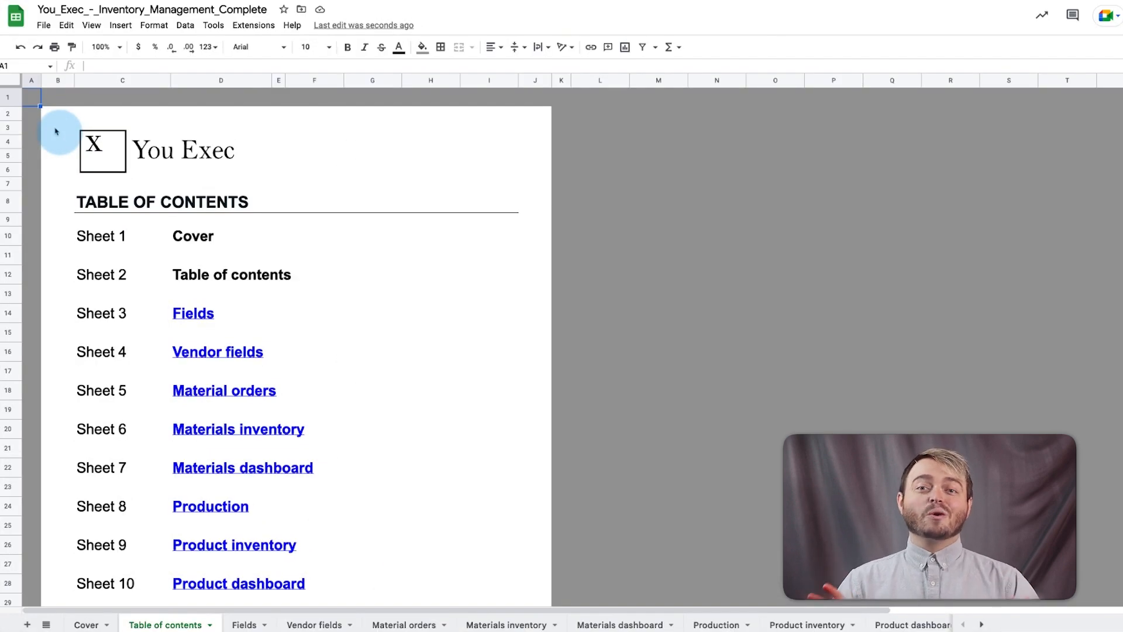
Follow the Fields link and set the Report name to Burgers R' Us
{"action": "left_click", "coordinate": [193, 313]}
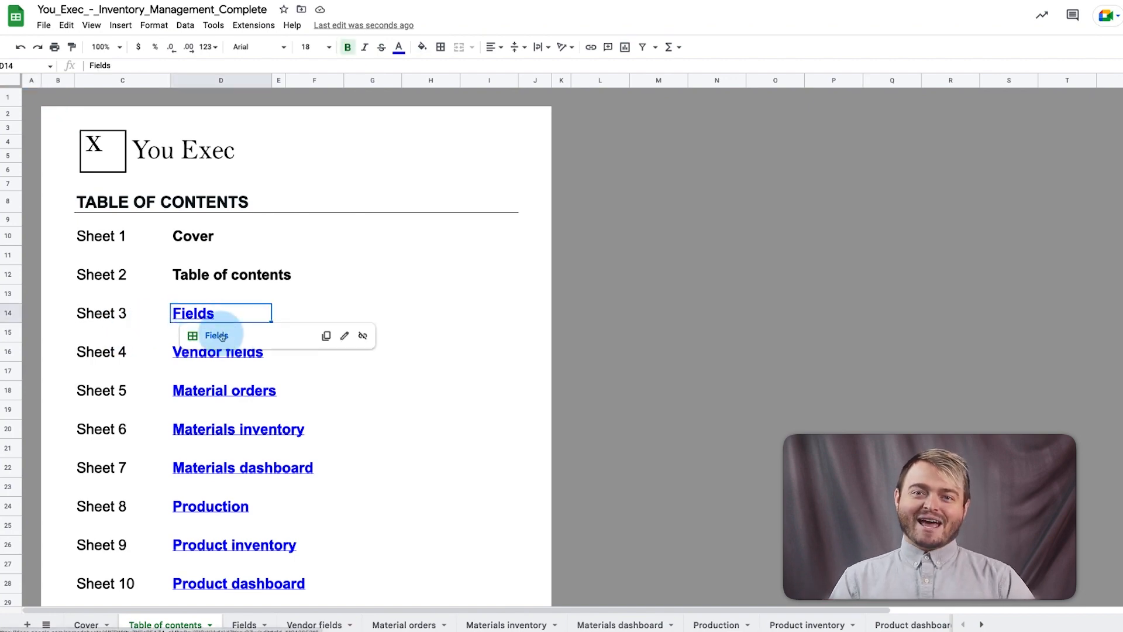
{"action": "left_click", "coordinate": [216, 335]}
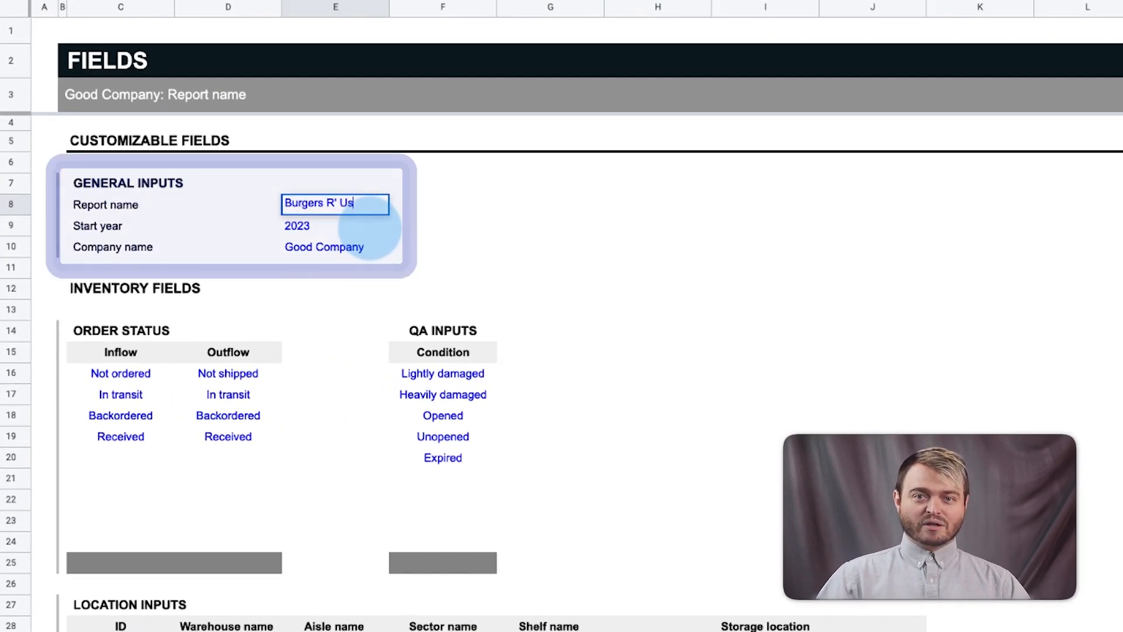
{"action": "key", "text": "Return"}
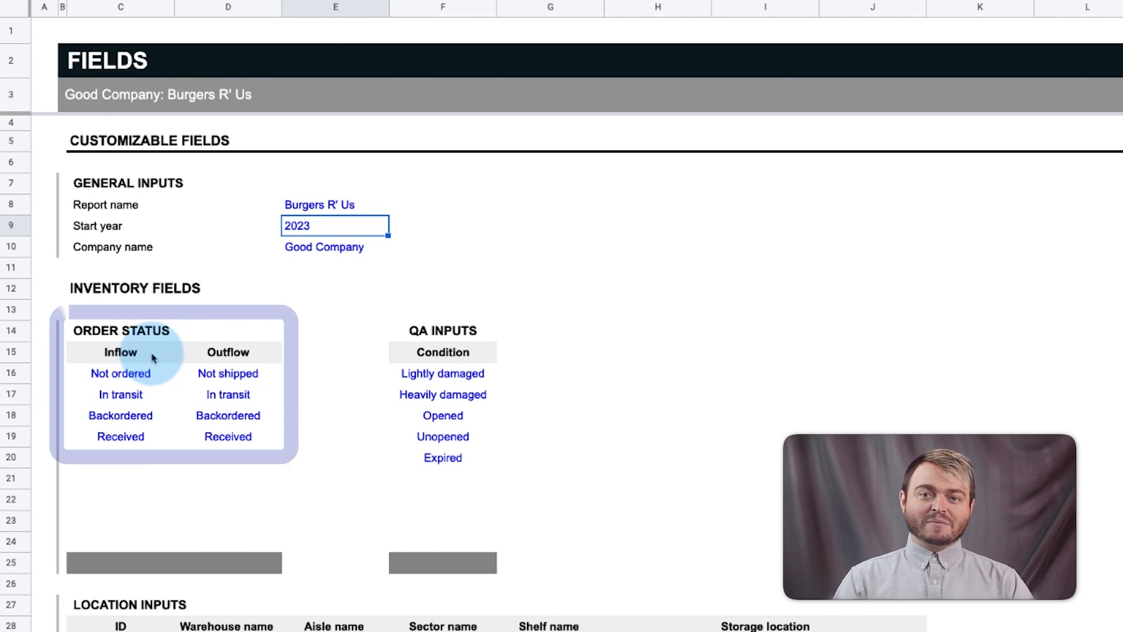
{"action": "mouse_move", "coordinate": [442, 458]}
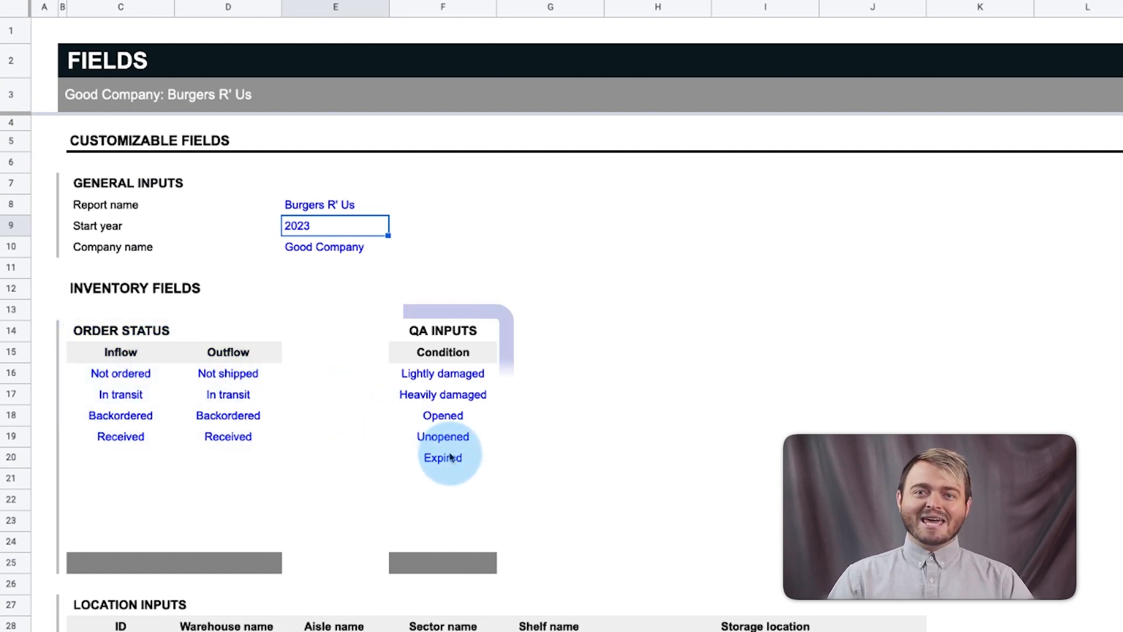
Review the Expired condition and the location inputs' Warehouse, Shelf and KitReFriSeSh01 ID
{"action": "left_click", "coordinate": [442, 457]}
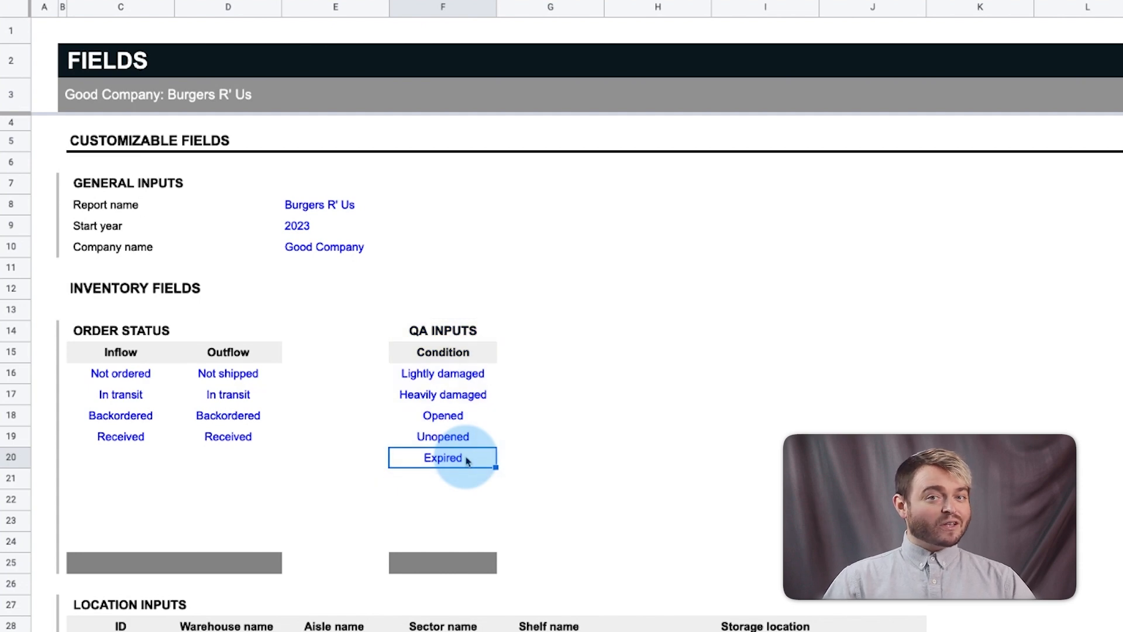
{"action": "mouse_move", "coordinate": [534, 455]}
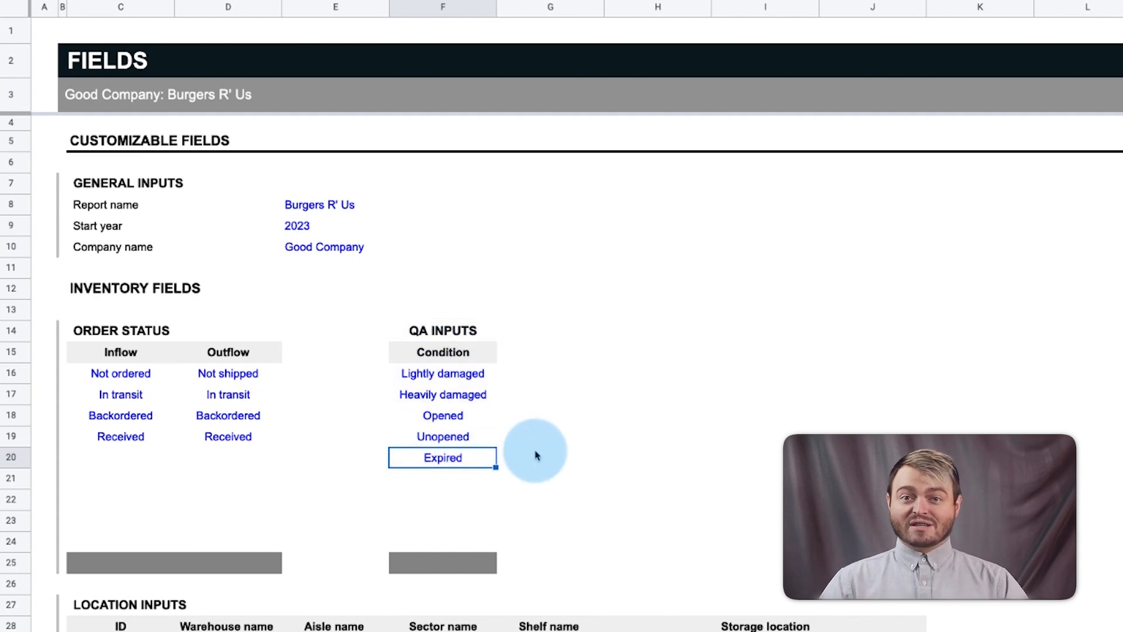
{"action": "scroll", "scroll_direction": "down", "scroll_amount": 3}
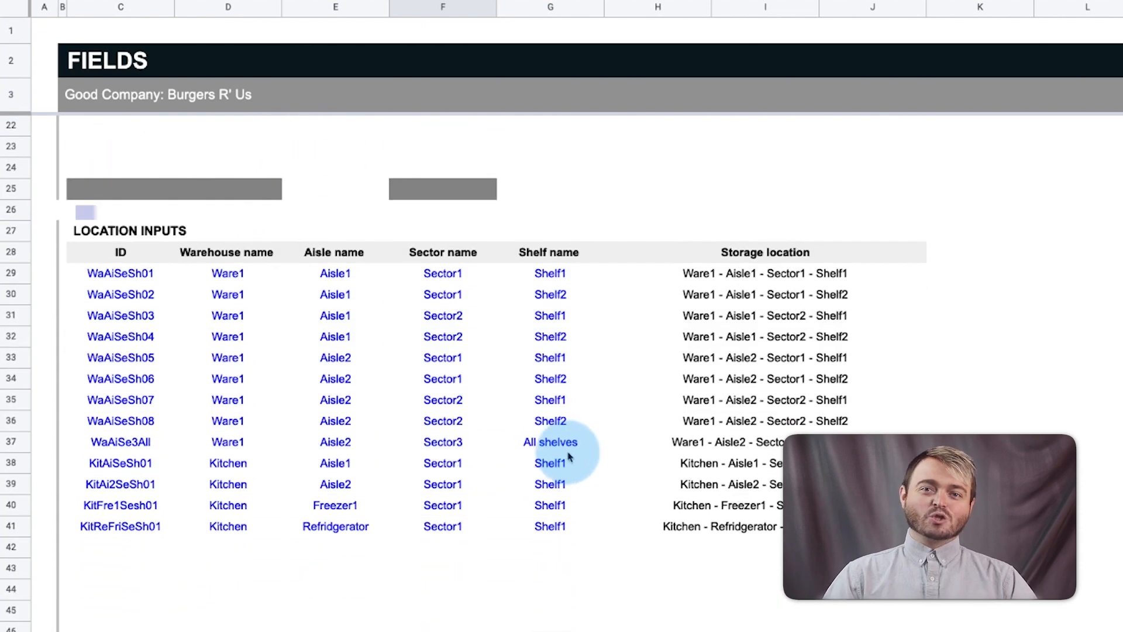
{"action": "left_click", "coordinate": [226, 253]}
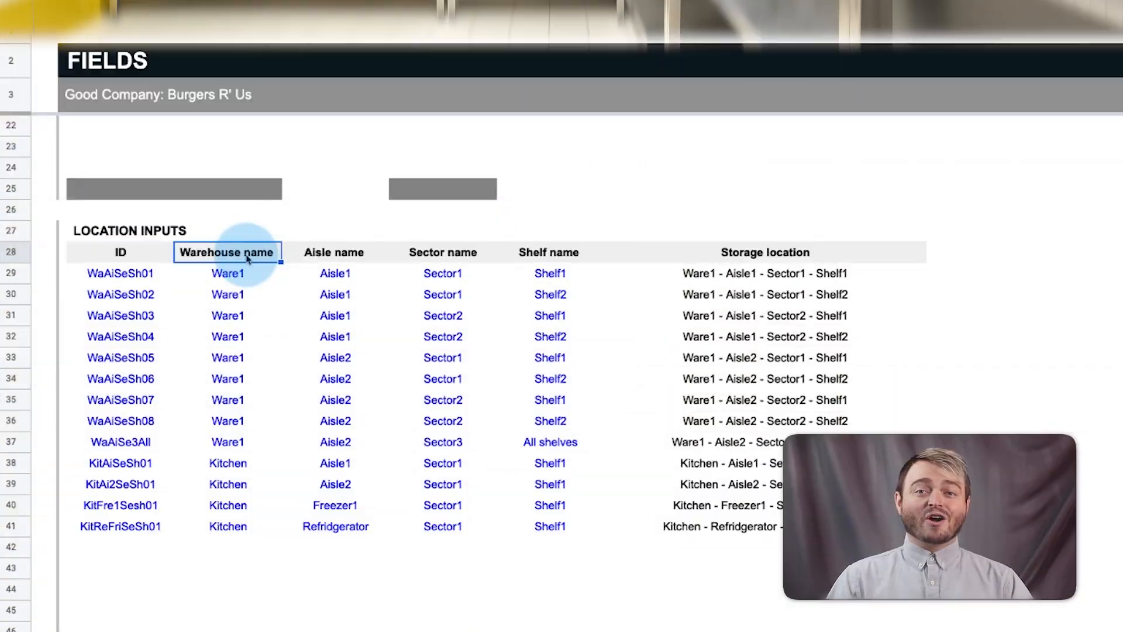
{"action": "left_click", "coordinate": [442, 253]}
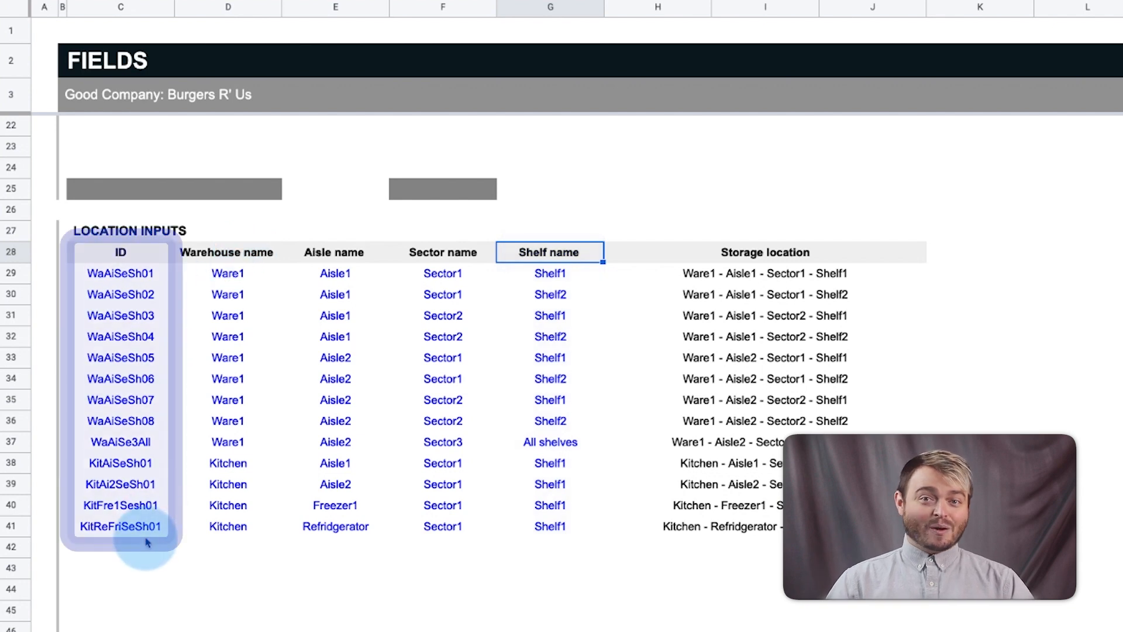
{"action": "left_click", "coordinate": [120, 525]}
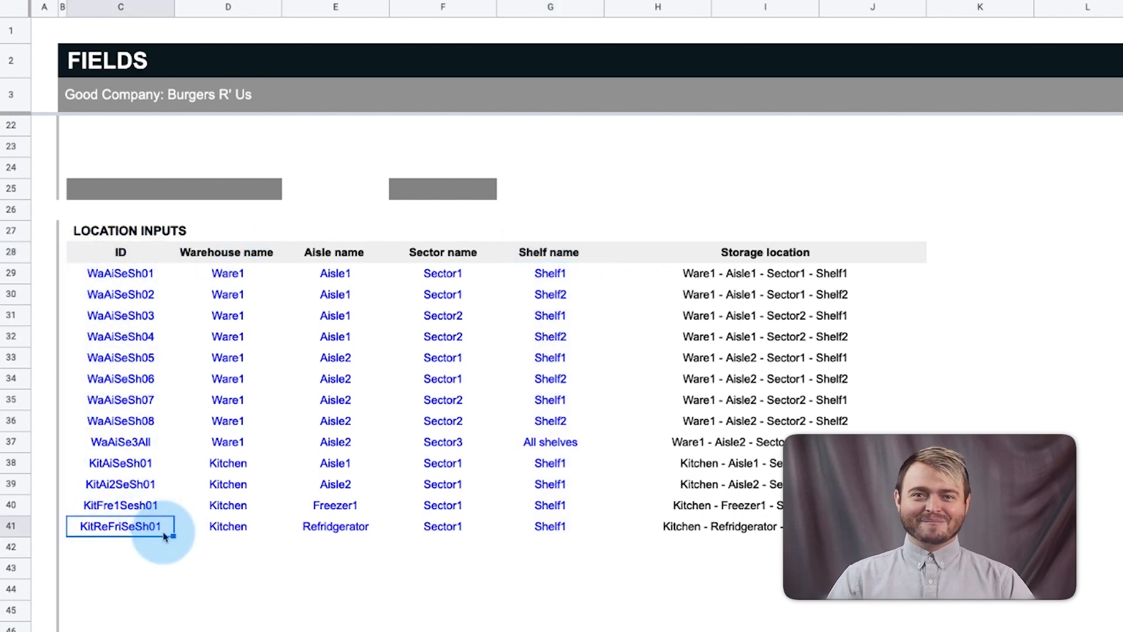
Review the material and product SKU input tables on the Fields sheet
{"action": "scroll", "scroll_direction": "down", "scroll_amount": 3}
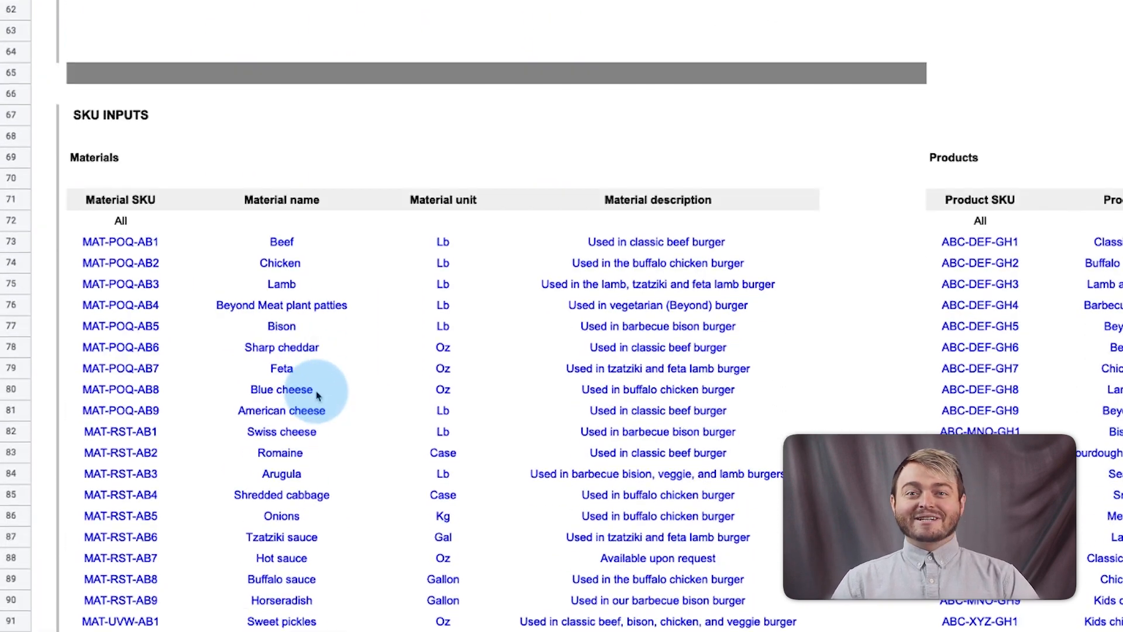
{"action": "scroll", "scroll_direction": "down", "scroll_amount": 3}
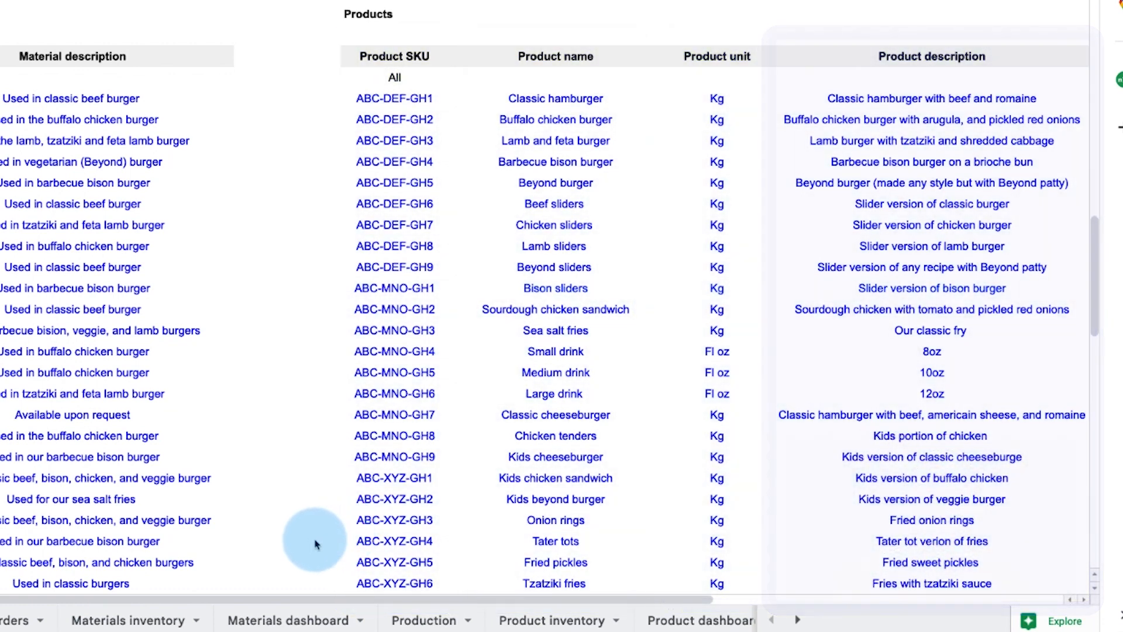
{"action": "scroll", "scroll_direction": "left", "scroll_amount": 3}
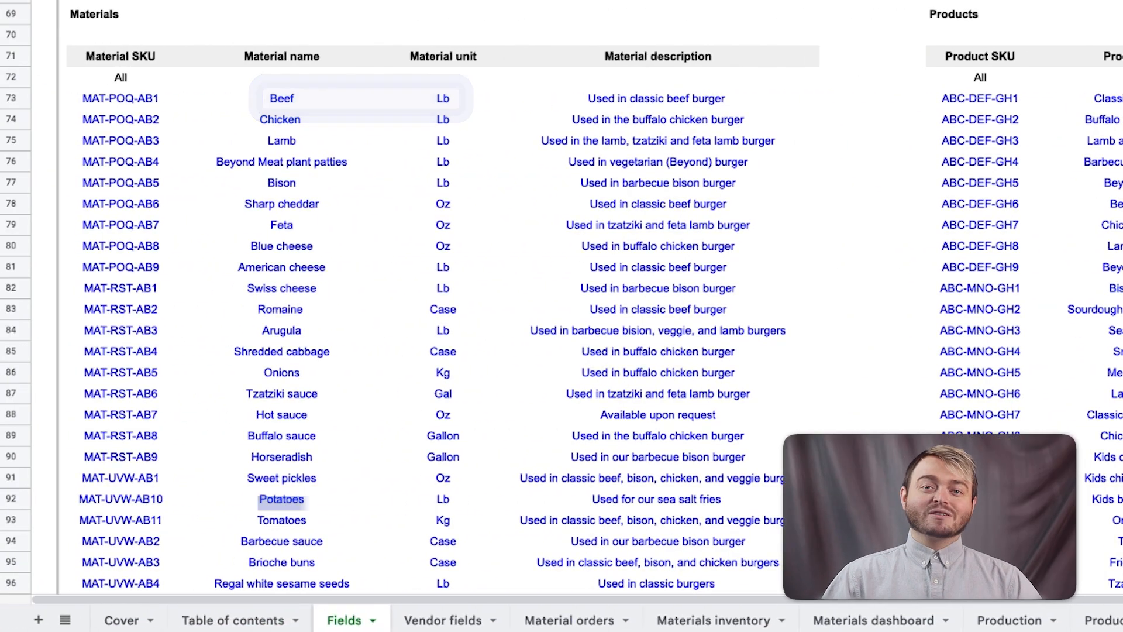
{"action": "left_click", "coordinate": [282, 519]}
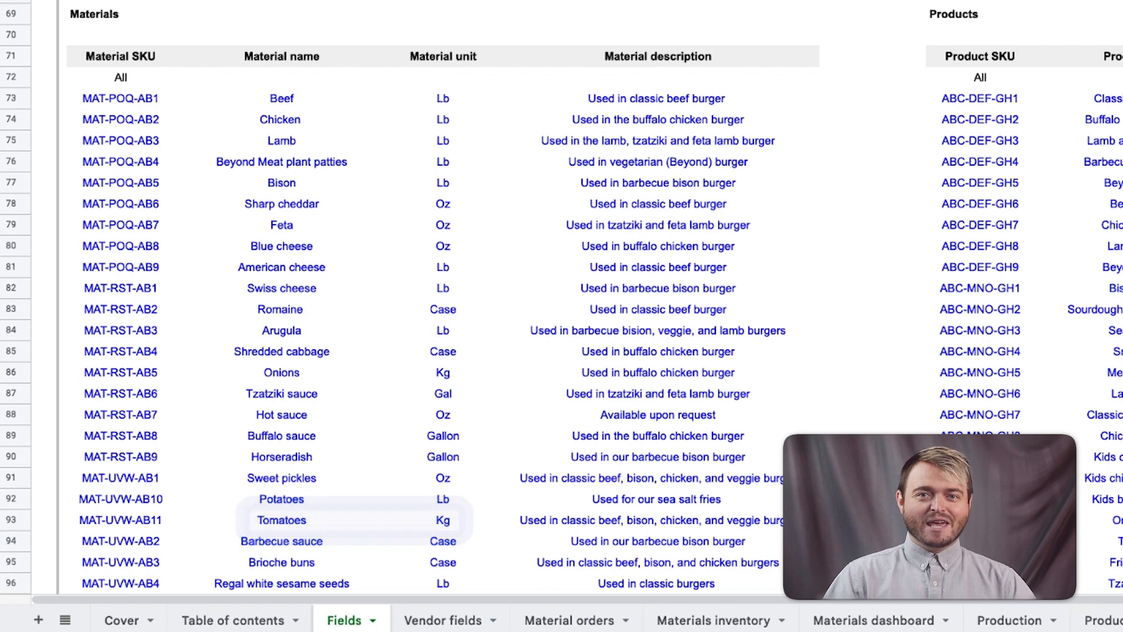
Insert 13 blank rows above rows 138–150 near the bottom of the Fields sheet
{"action": "scroll", "scroll_direction": "down", "scroll_amount": 3}
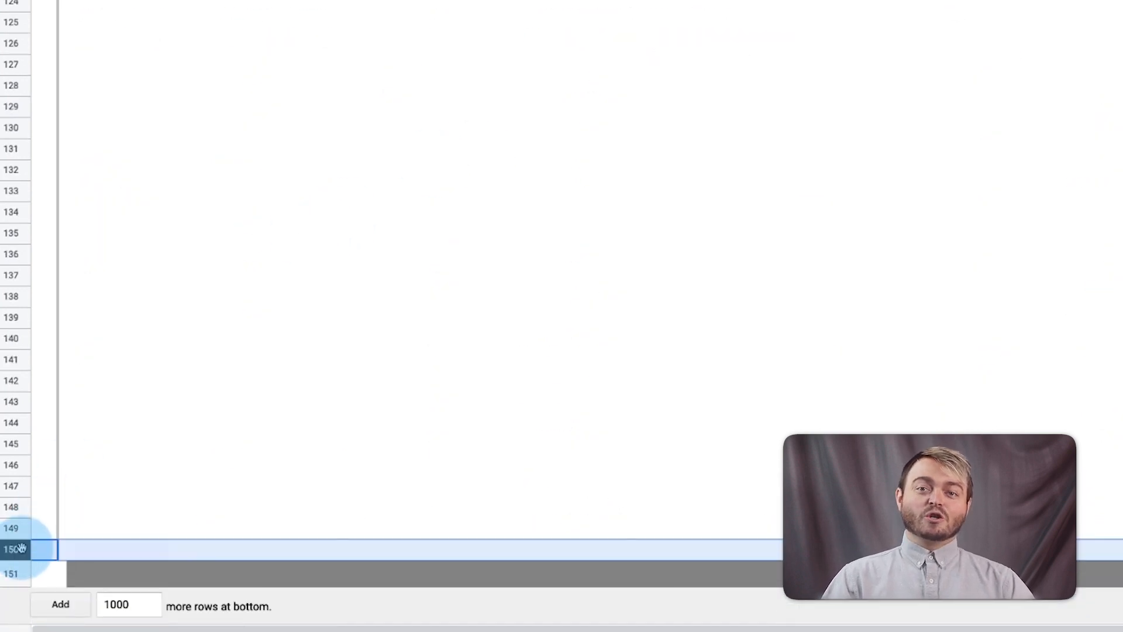
{"action": "right_click", "coordinate": [10, 547]}
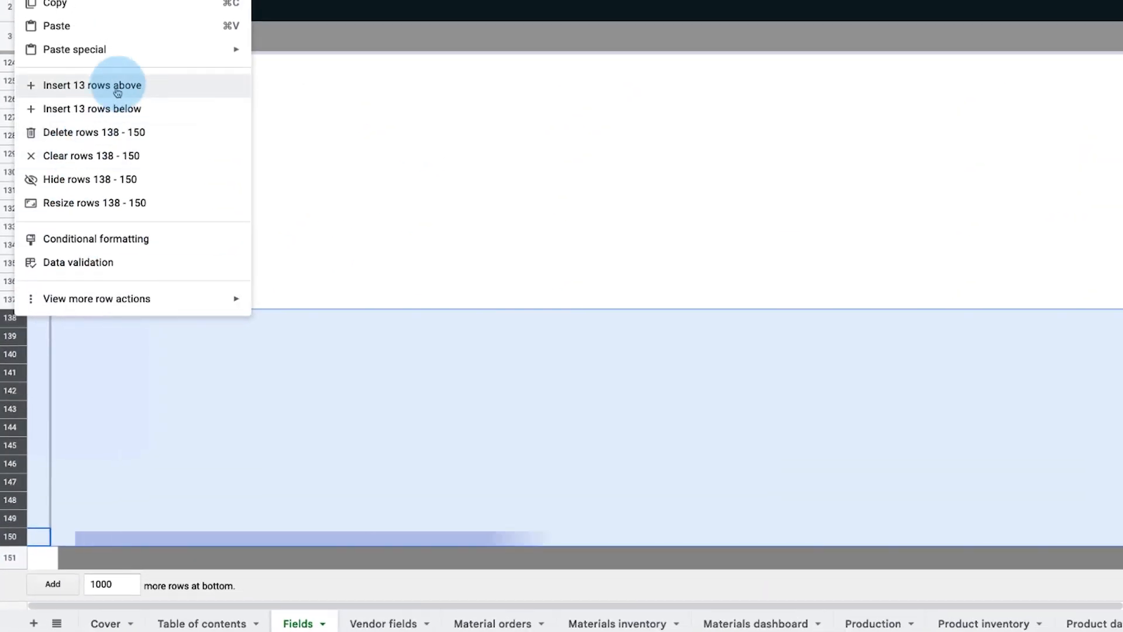
{"action": "left_click", "coordinate": [94, 84]}
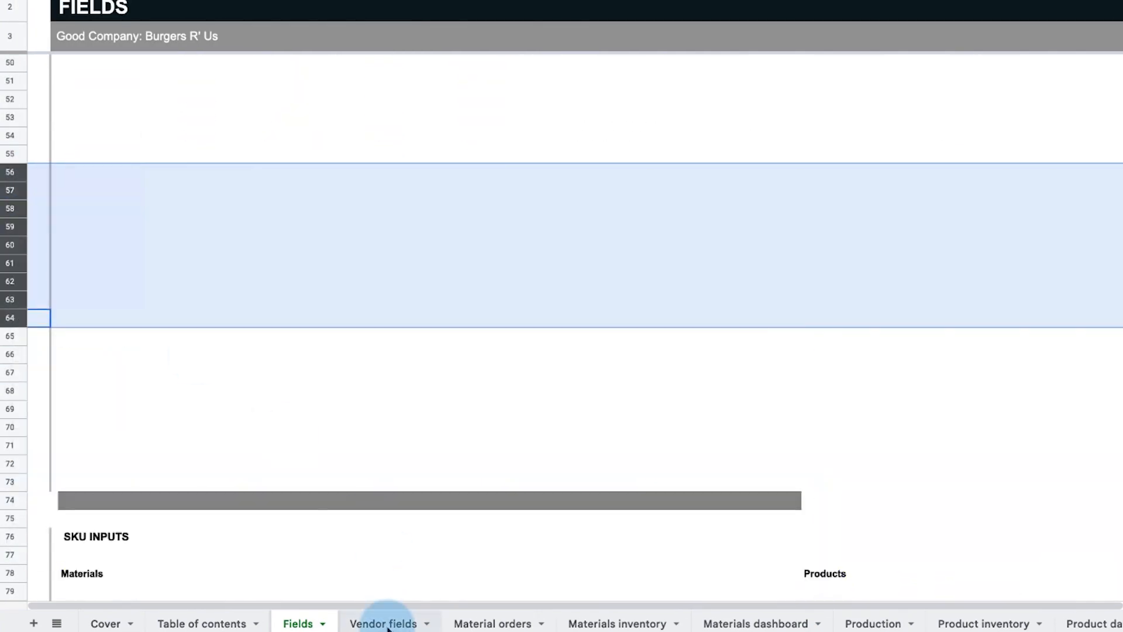
View the Vendor fields sheet, then move on to the Material orders sheet
{"action": "left_click", "coordinate": [383, 623]}
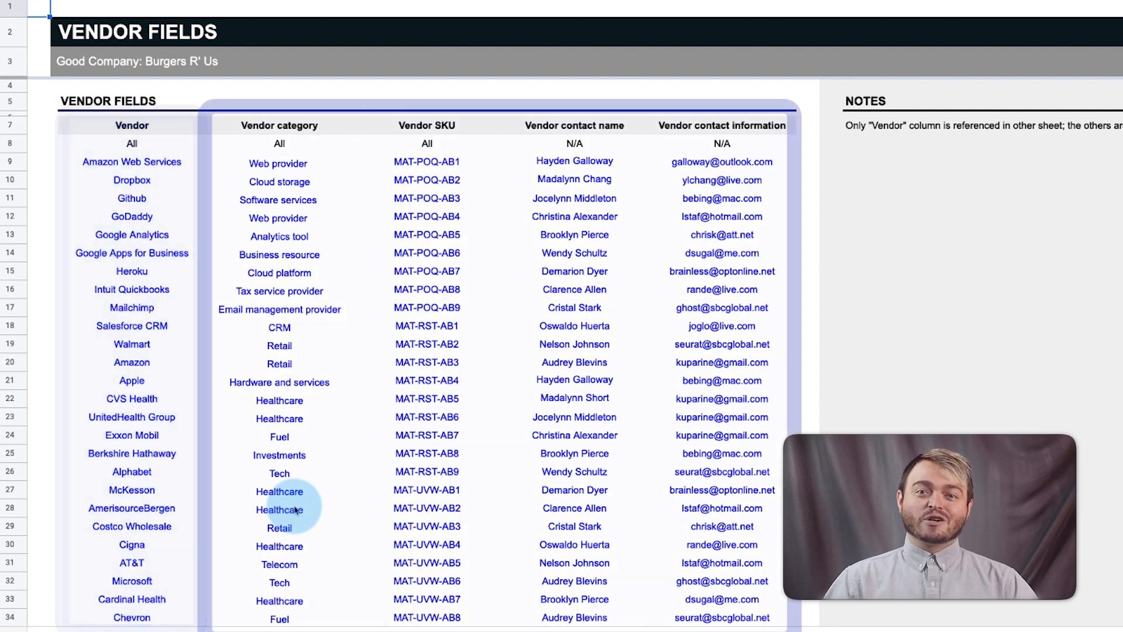
{"action": "left_click", "coordinate": [488, 620]}
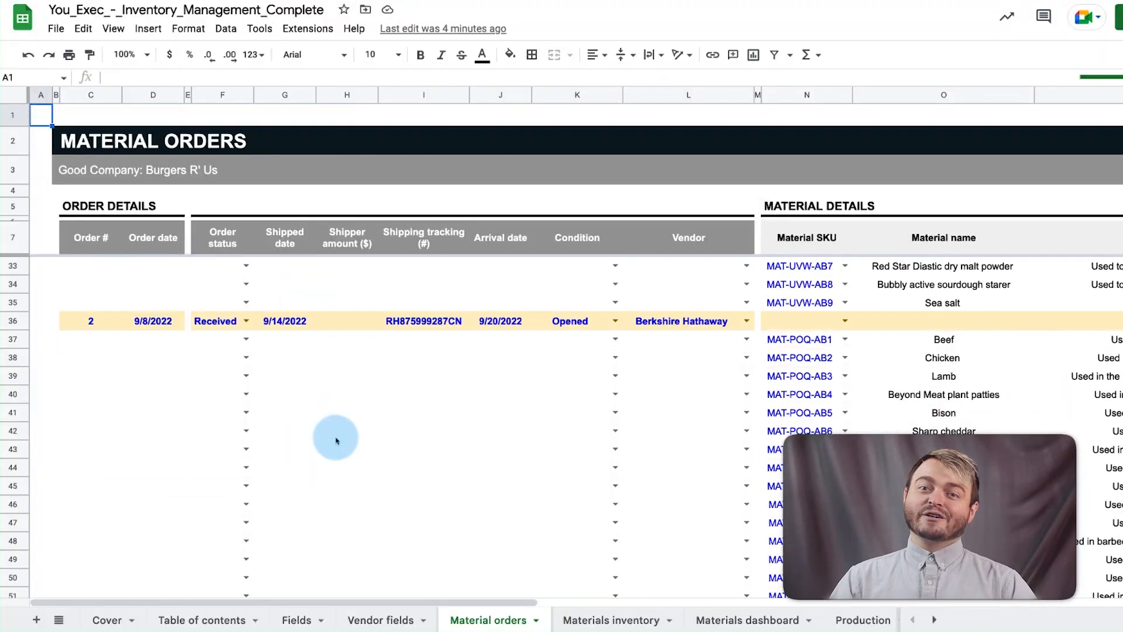
Fill order 5's details and materials, including tracking number XY3457
{"action": "scroll", "scroll_direction": "down", "scroll_amount": 3}
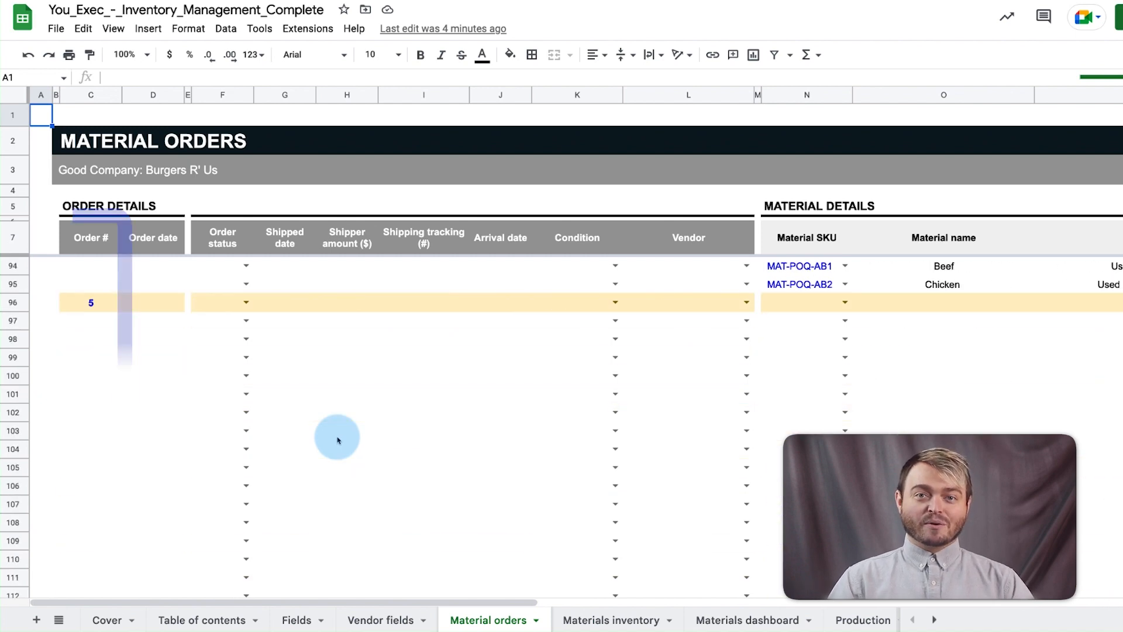
{"action": "left_click", "coordinate": [91, 302]}
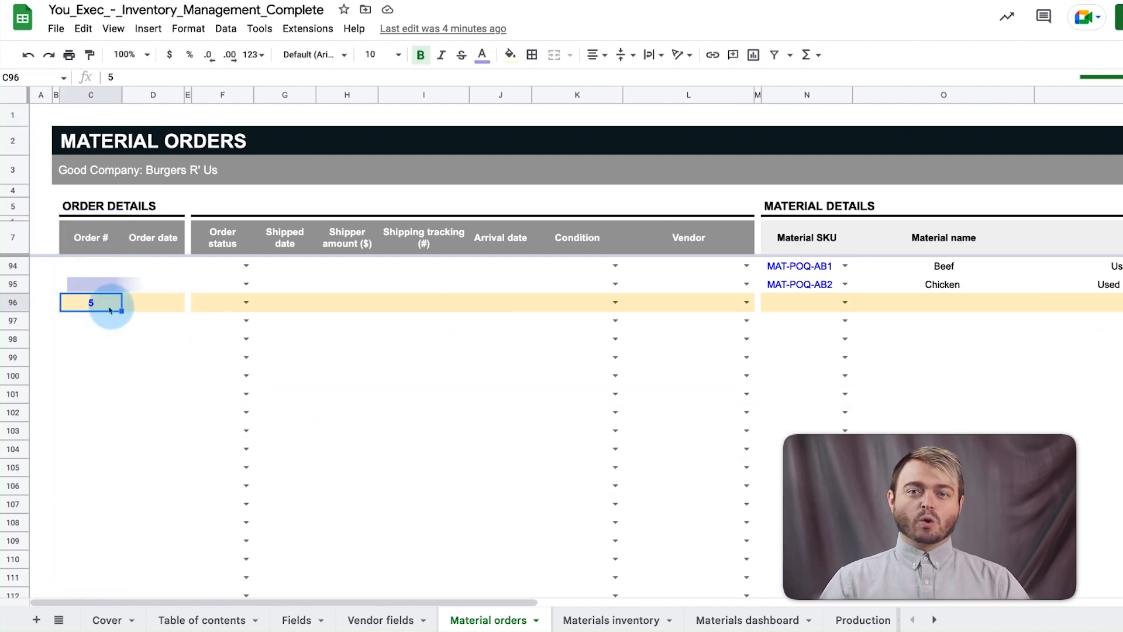
{"action": "key", "text": "Return"}
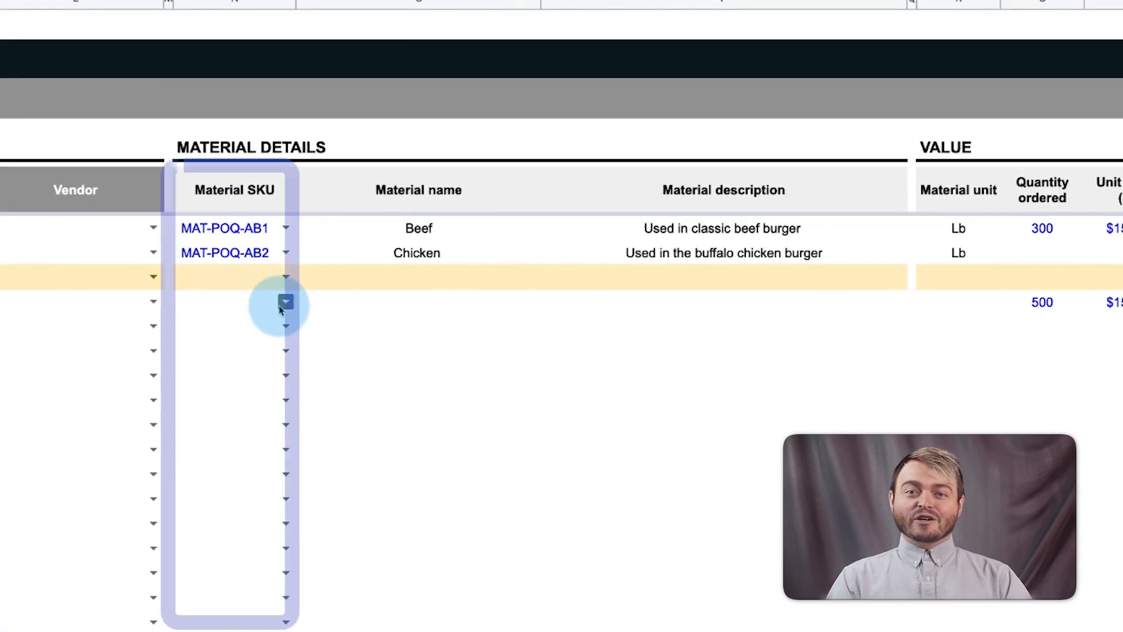
{"action": "left_click", "coordinate": [286, 301]}
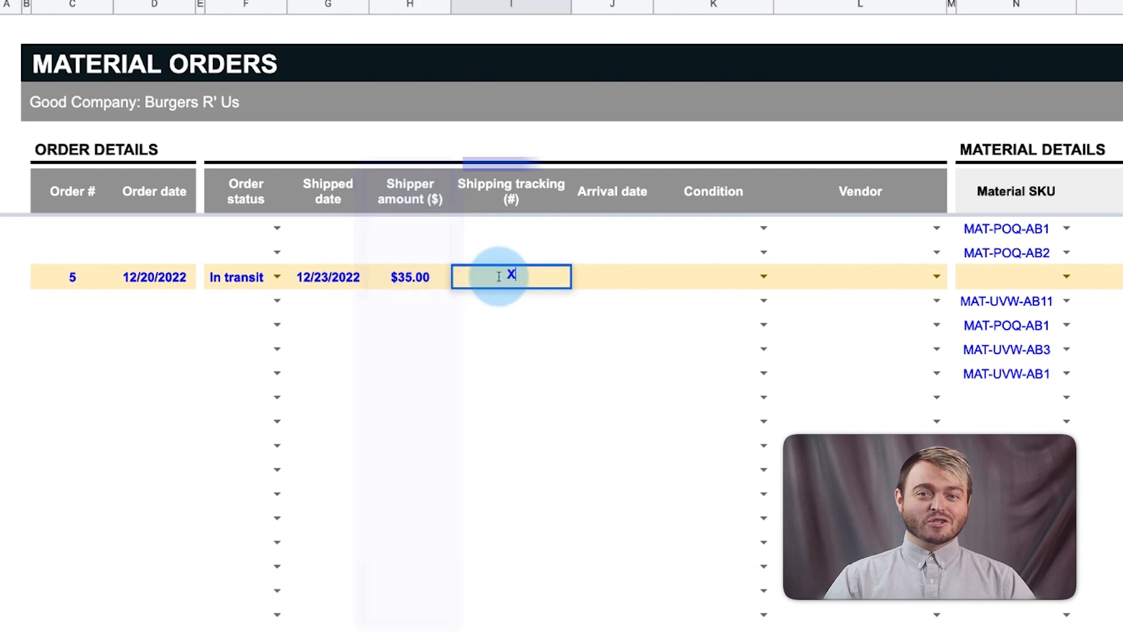
{"action": "type", "text": "XY3457"}
{"action": "left_click", "coordinate": [612, 276]}
{"action": "type", "text": "1/3/2023"}
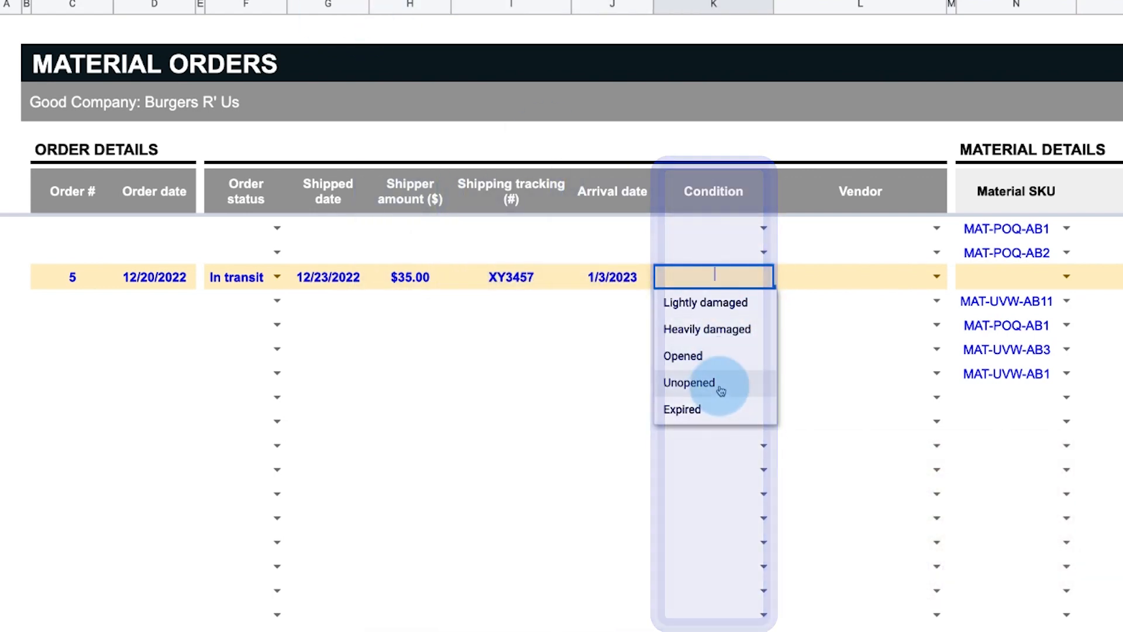
Mark order 5's condition as Unopened and begin order number 6
{"action": "left_click", "coordinate": [688, 382]}
{"action": "type", "text": "6"}
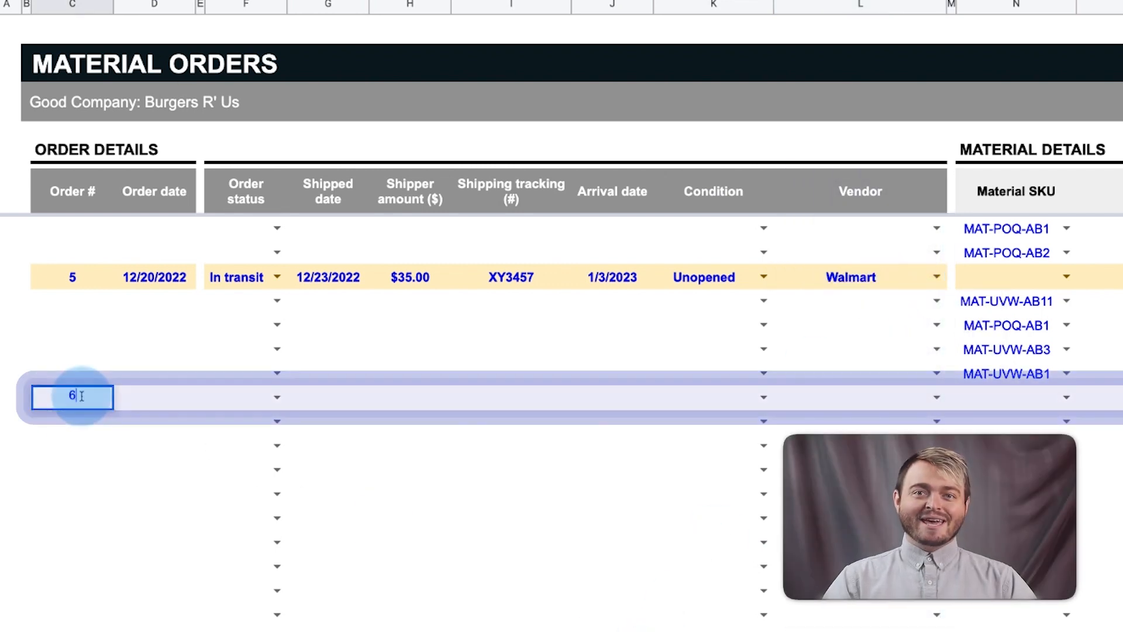
{"action": "key", "text": "Return"}
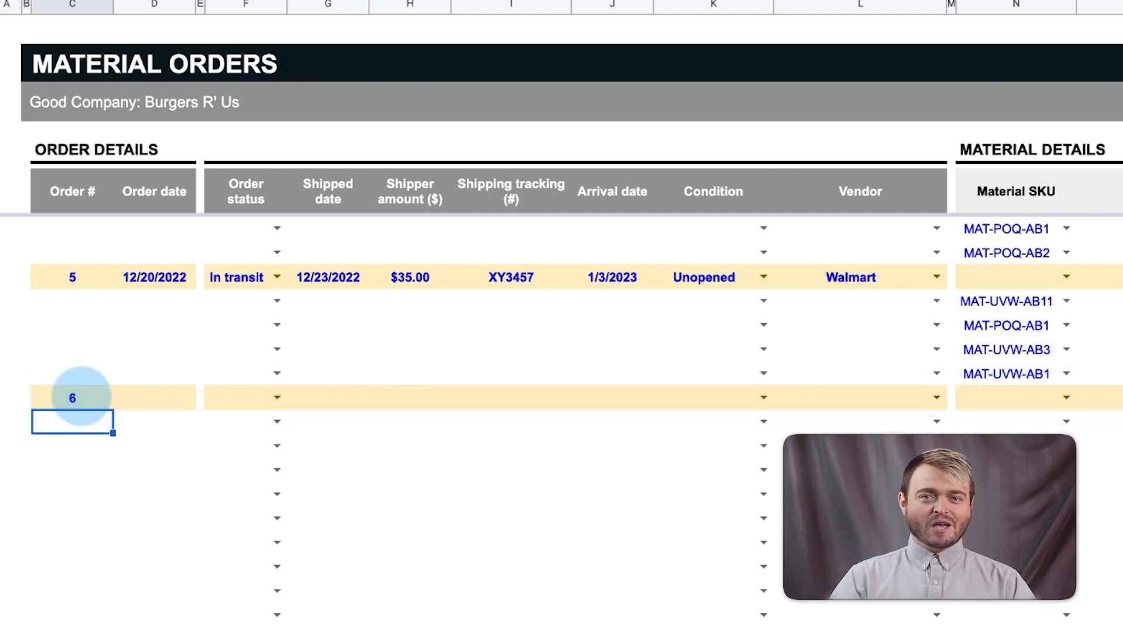
{"action": "left_click", "coordinate": [802, 359]}
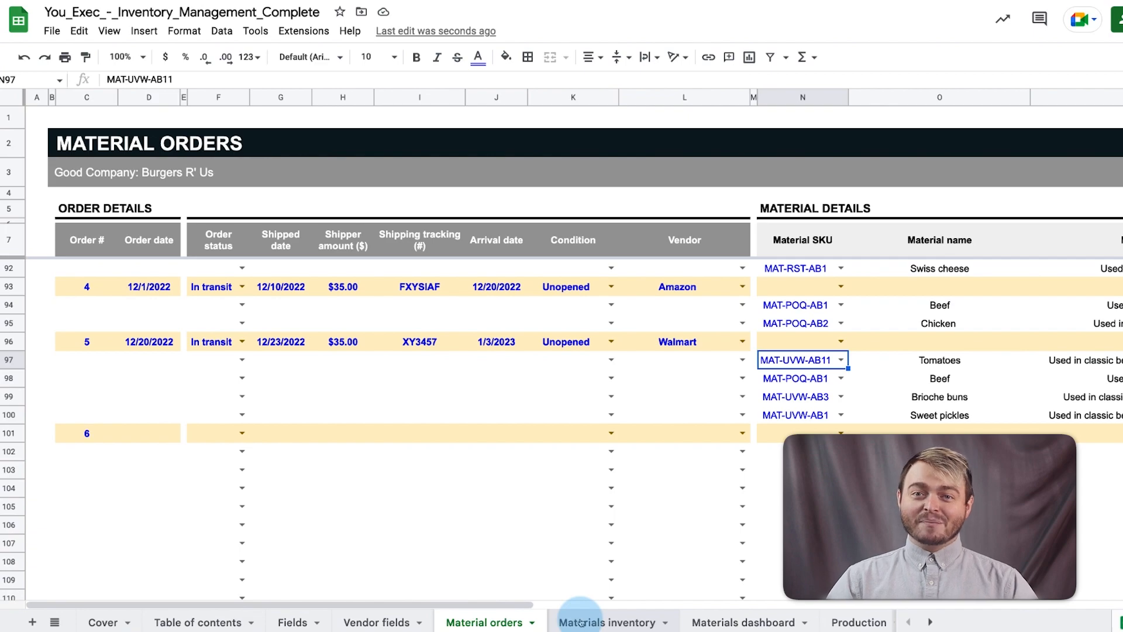
On Materials inventory, lower Beef's QA'd stock to 850.00 after glancing at Production
{"action": "left_click", "coordinate": [607, 621]}
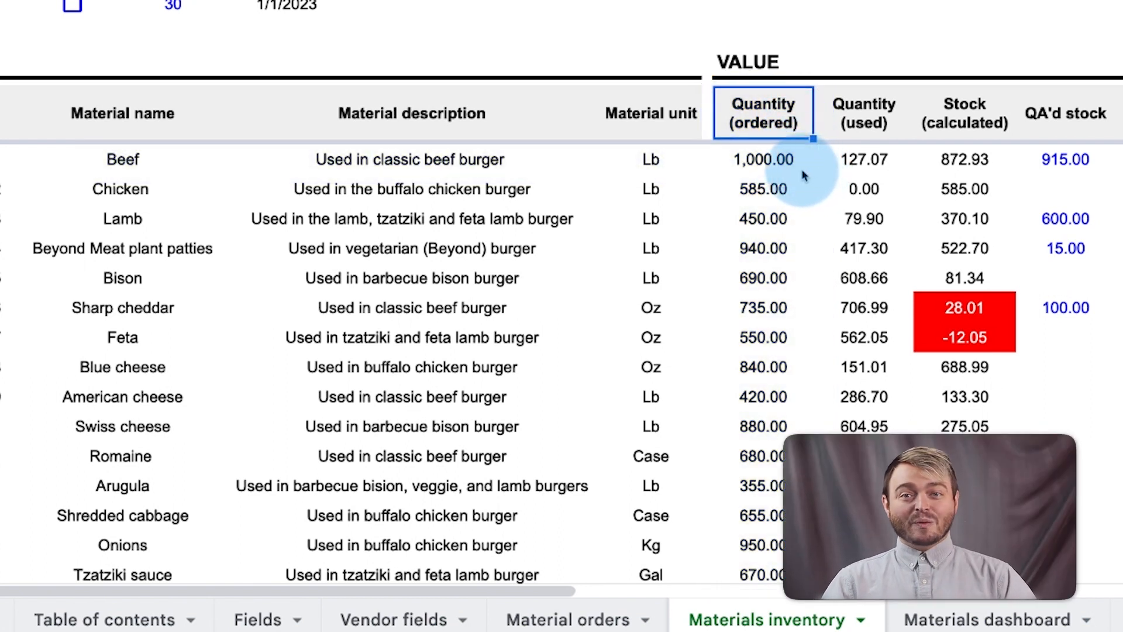
{"action": "mouse_move", "coordinate": [810, 175]}
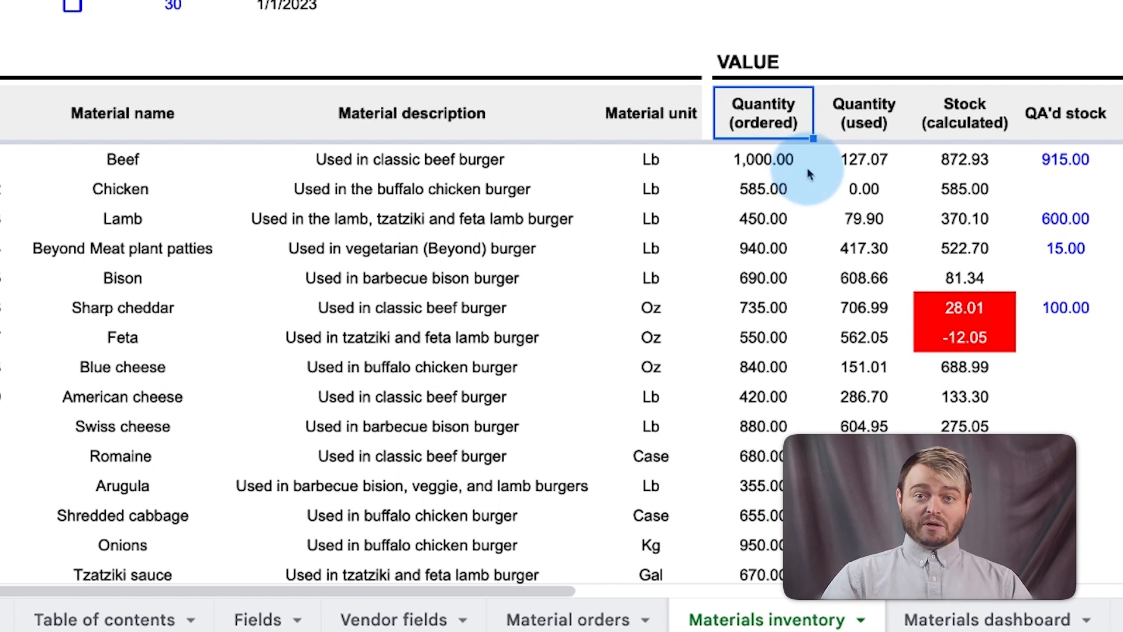
{"action": "left_click", "coordinate": [965, 114]}
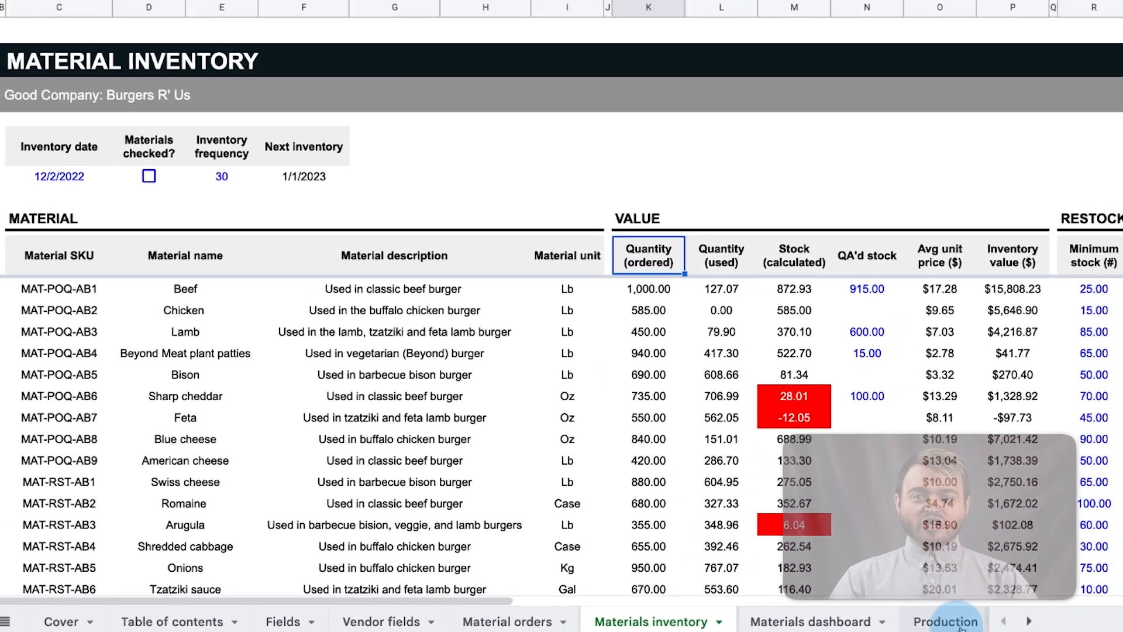
{"action": "left_click", "coordinate": [945, 621]}
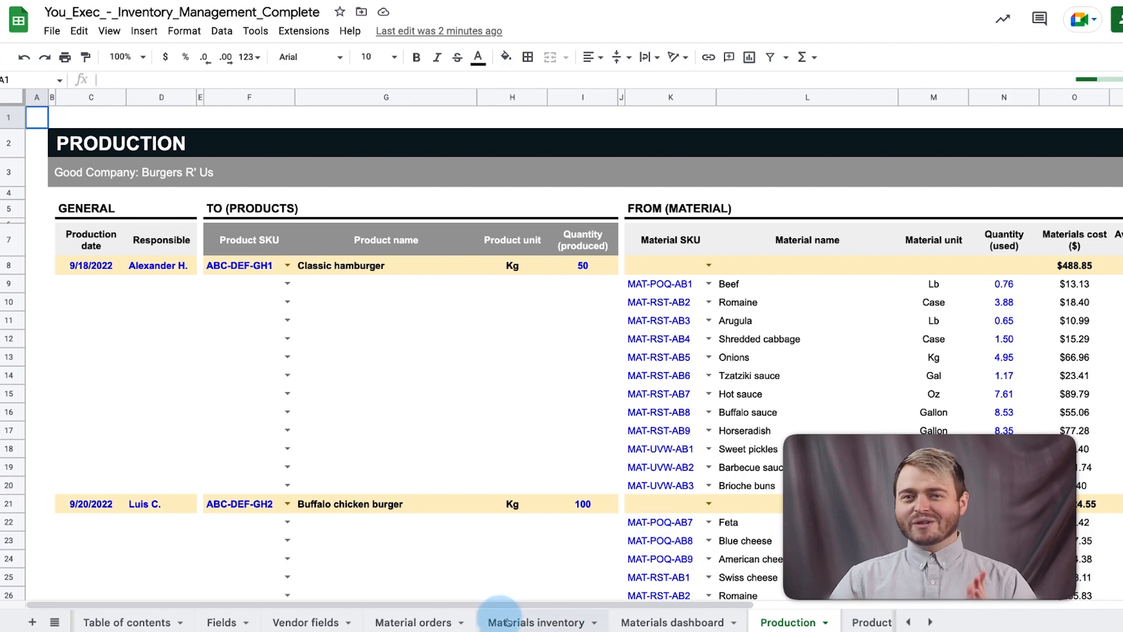
{"action": "left_click", "coordinate": [535, 621]}
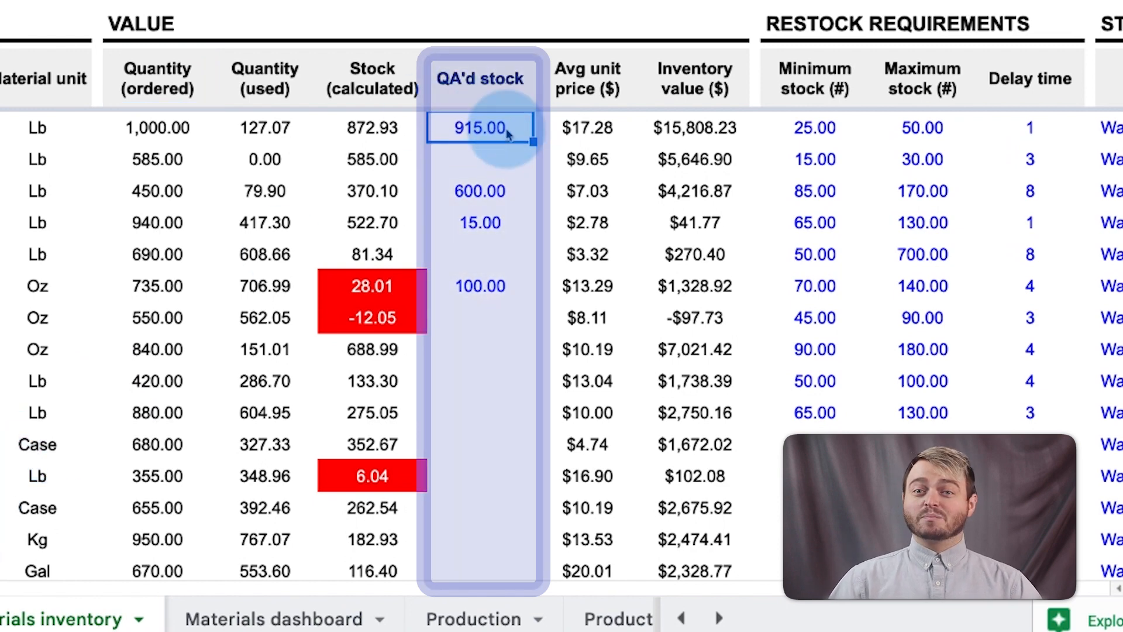
{"action": "type", "text": "850.00"}
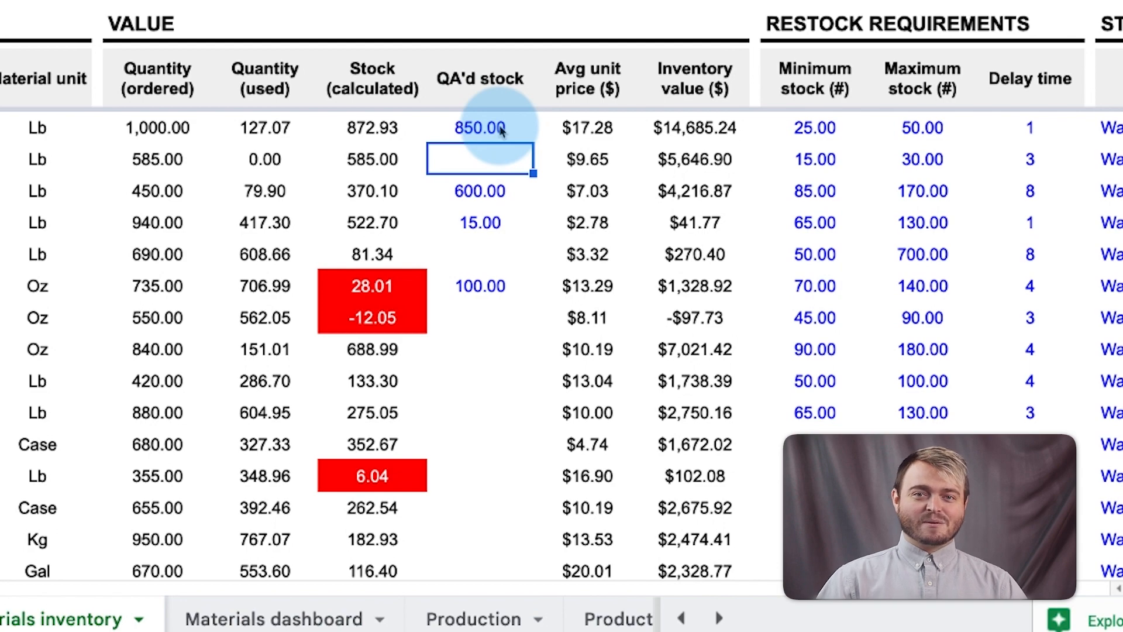
Enter Beef's restock requirements: minimum 15, maximum 75 and delay time 5
{"action": "scroll", "scroll_direction": "right", "scroll_amount": 3}
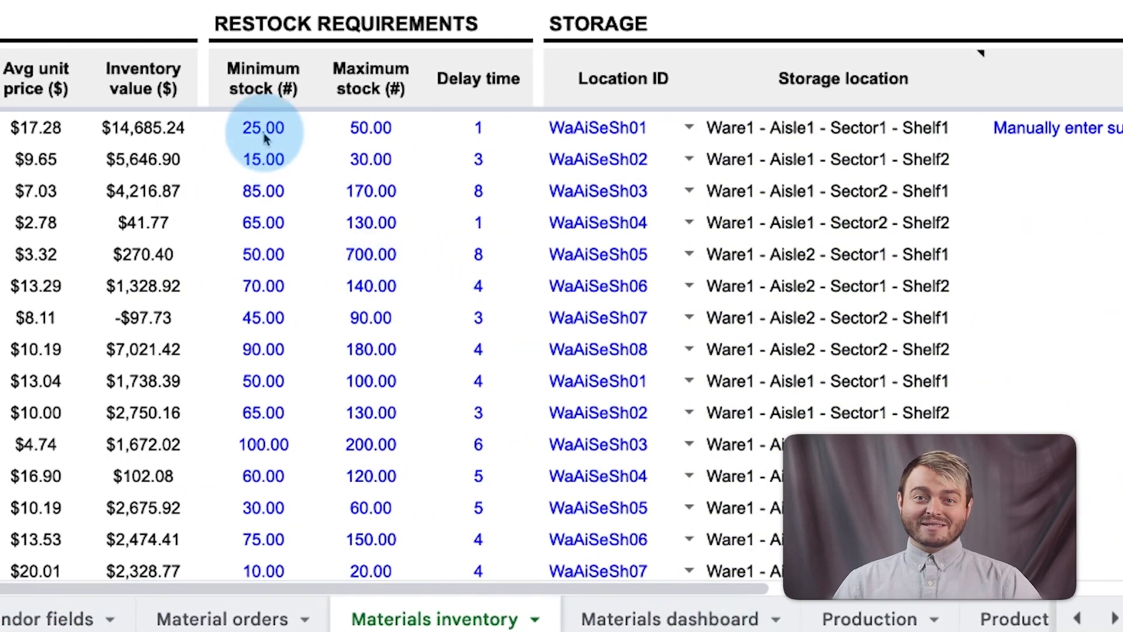
{"action": "type", "text": "15.9"}
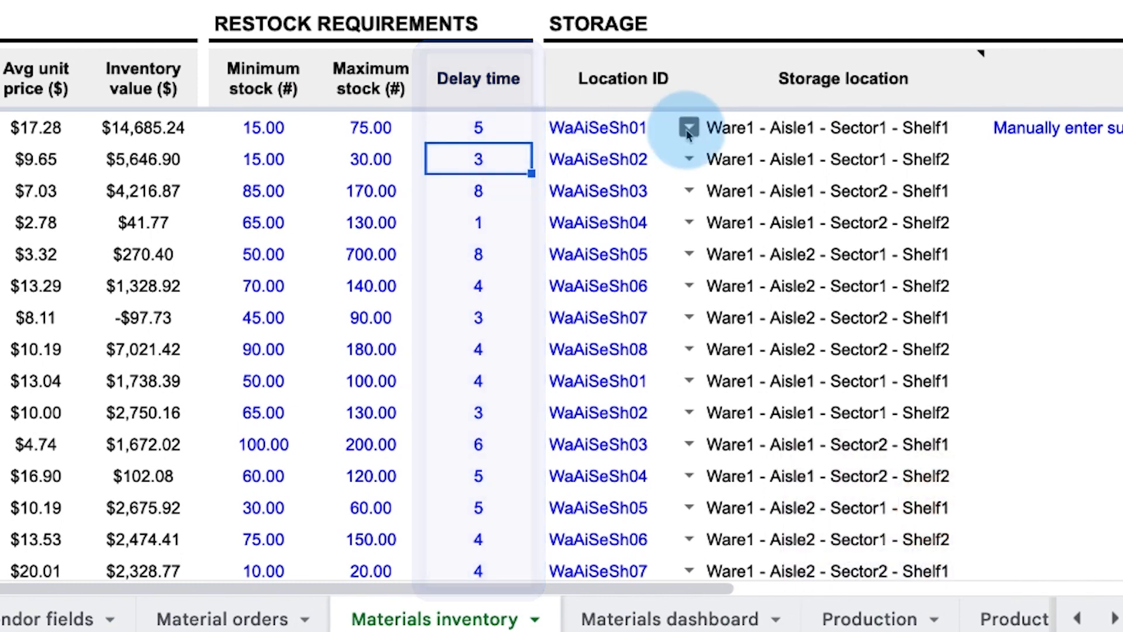
{"action": "scroll", "scroll_direction": "left", "scroll_amount": 3}
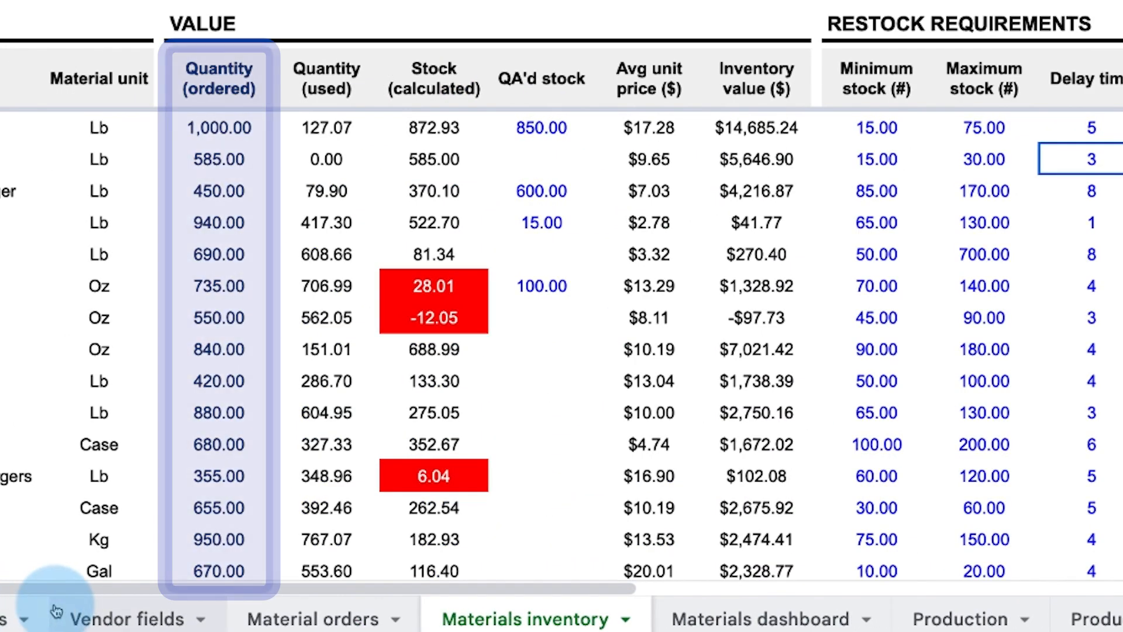
{"action": "left_click", "coordinate": [875, 78]}
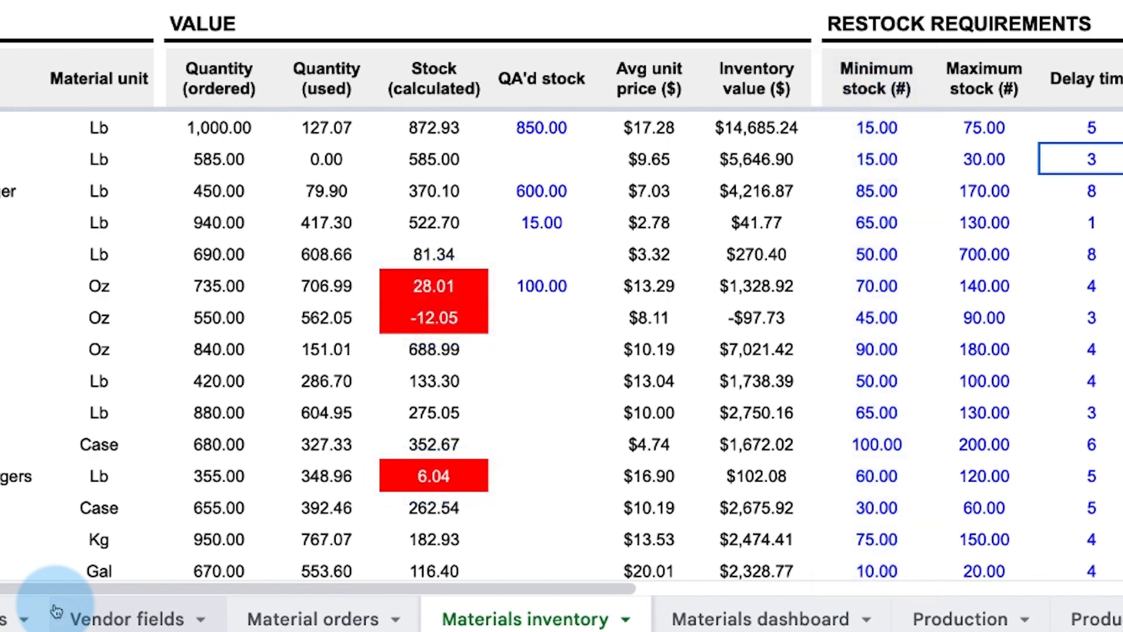
{"action": "scroll", "scroll_direction": "right", "scroll_amount": 3}
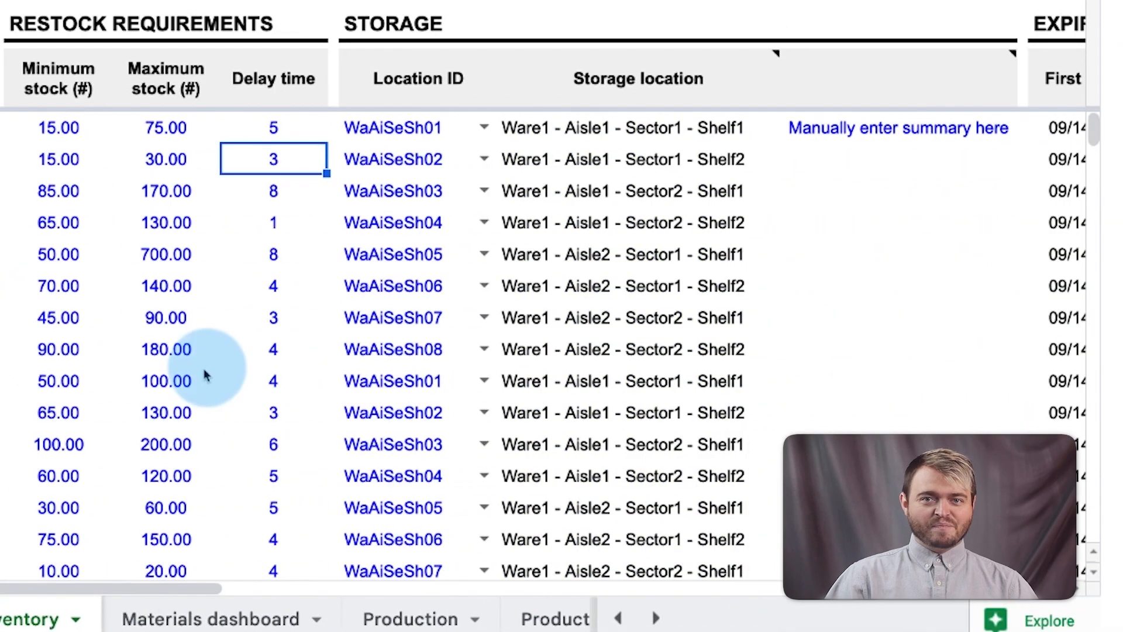
Choose Chicken's storage location ID, mark materials checked, then show the Materials dashboard
{"action": "left_click", "coordinate": [419, 78]}
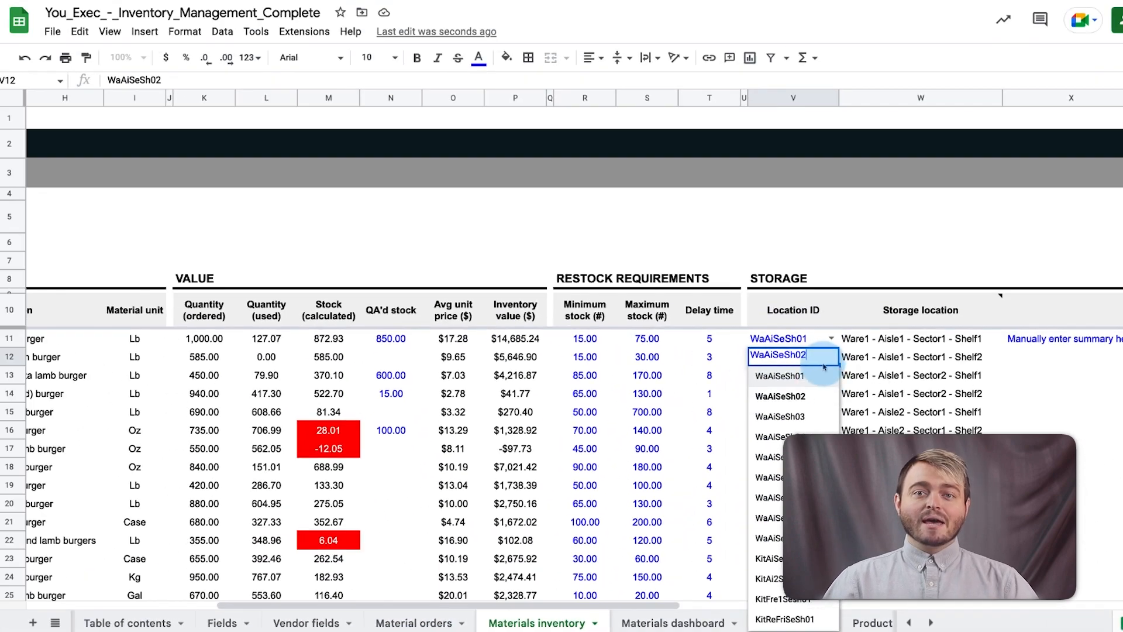
{"action": "left_click", "coordinate": [221, 622]}
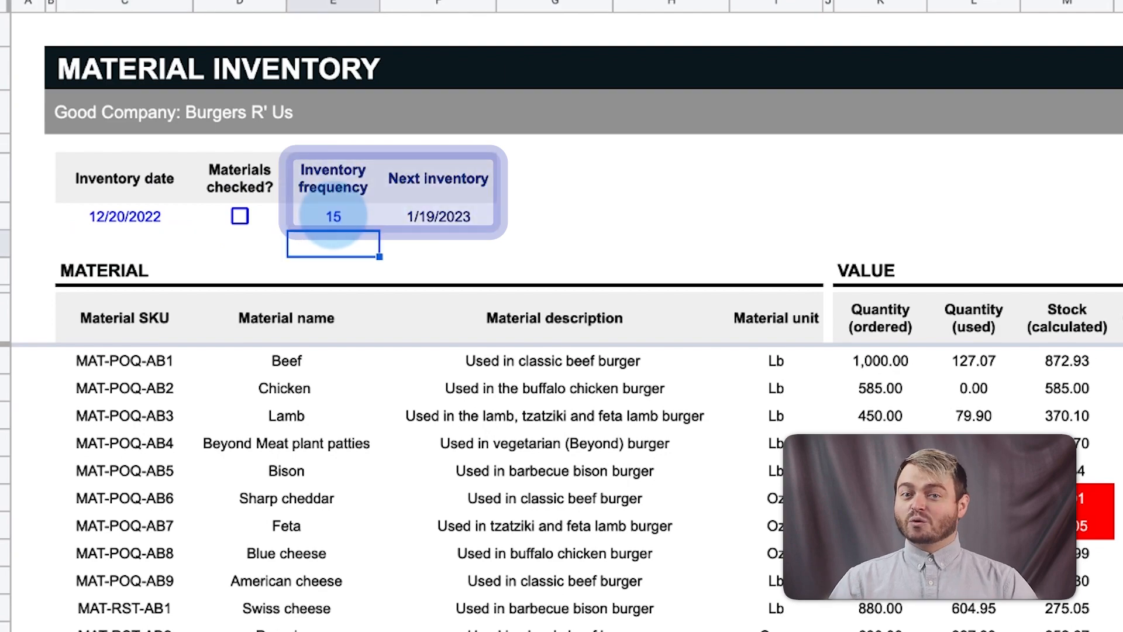
{"action": "left_click", "coordinate": [240, 216]}
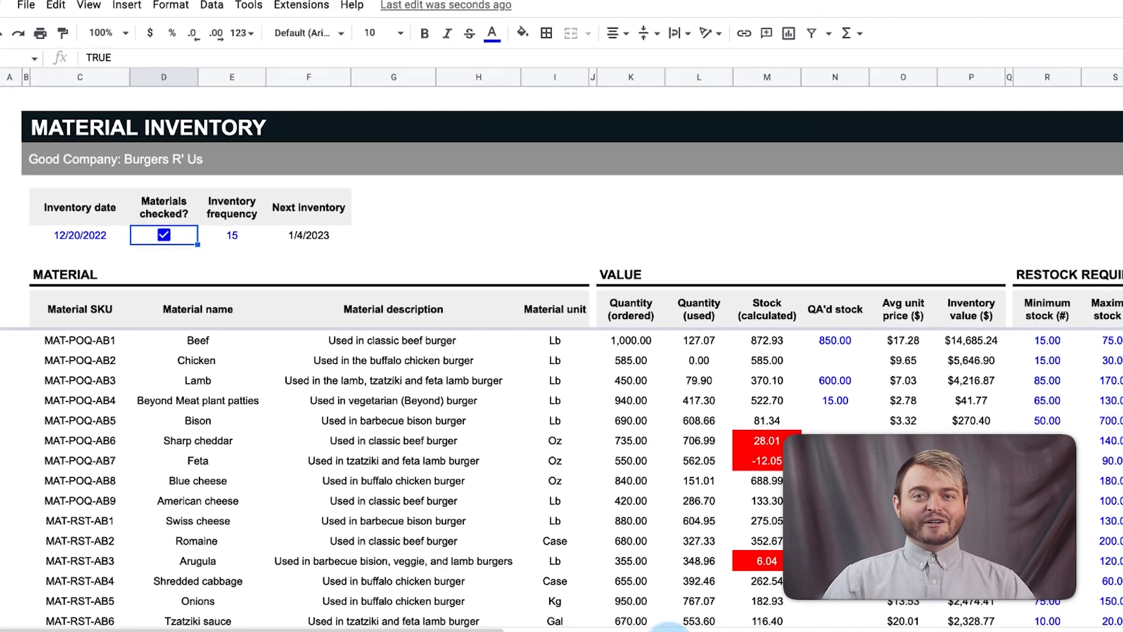
{"action": "left_click", "coordinate": [640, 621]}
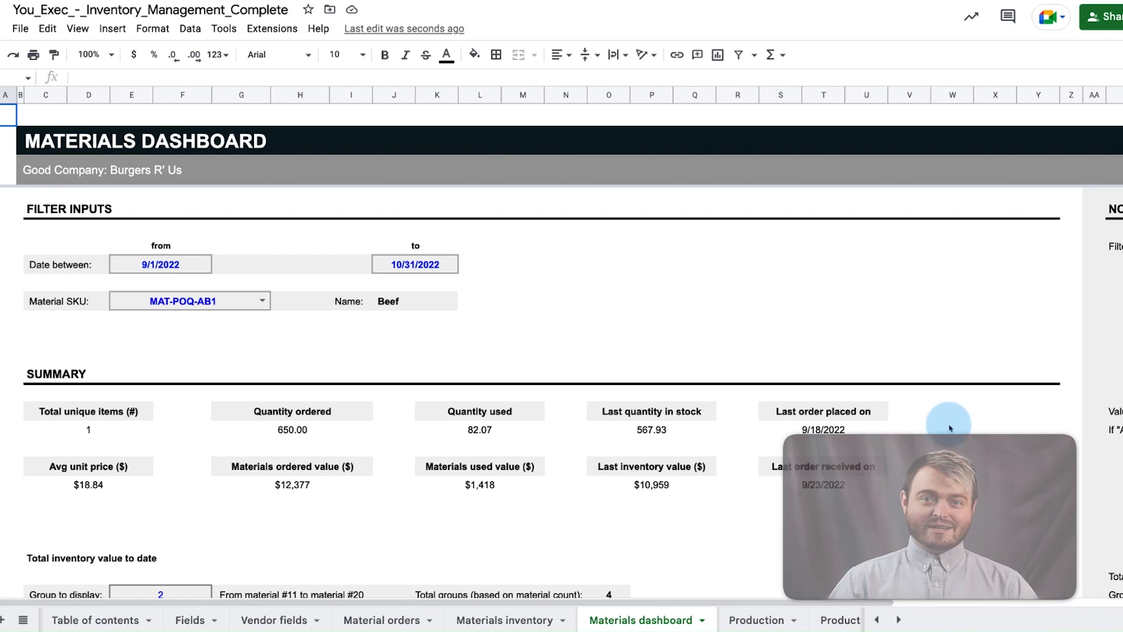
{"action": "scroll", "scroll_direction": "down", "scroll_amount": 3}
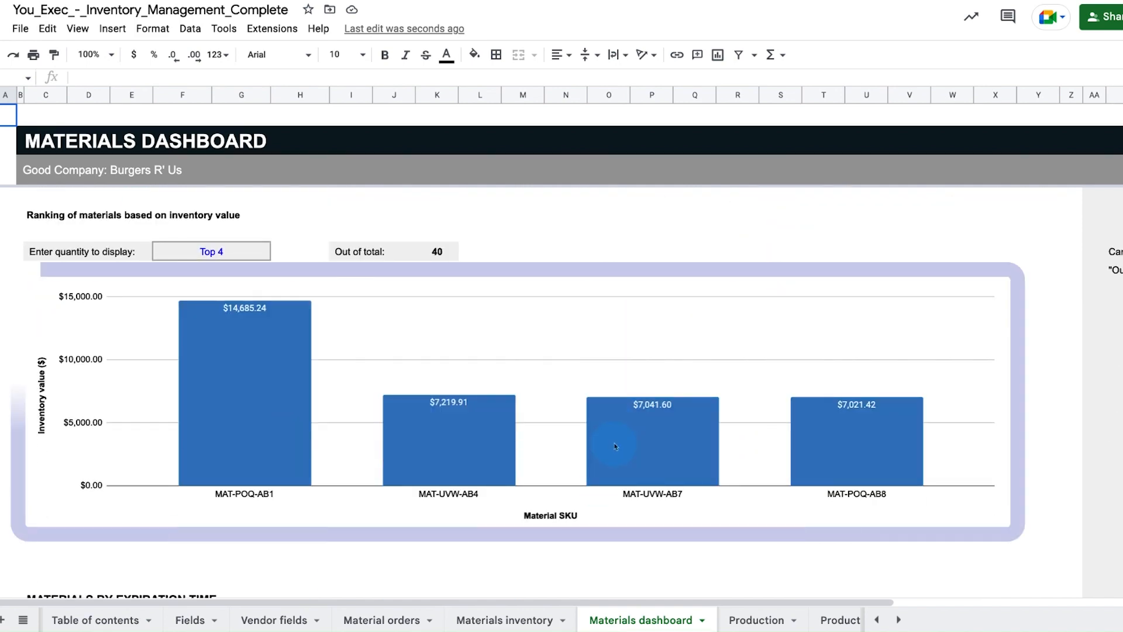
{"action": "scroll", "scroll_direction": "down", "scroll_amount": 3}
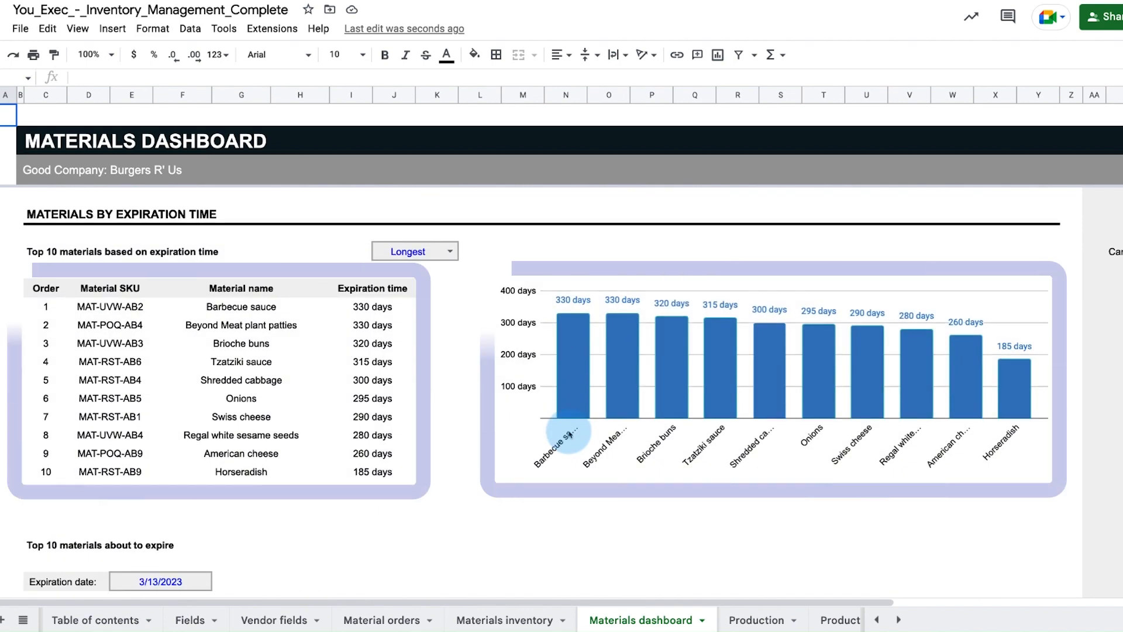
{"action": "scroll", "scroll_direction": "up", "scroll_amount": 3}
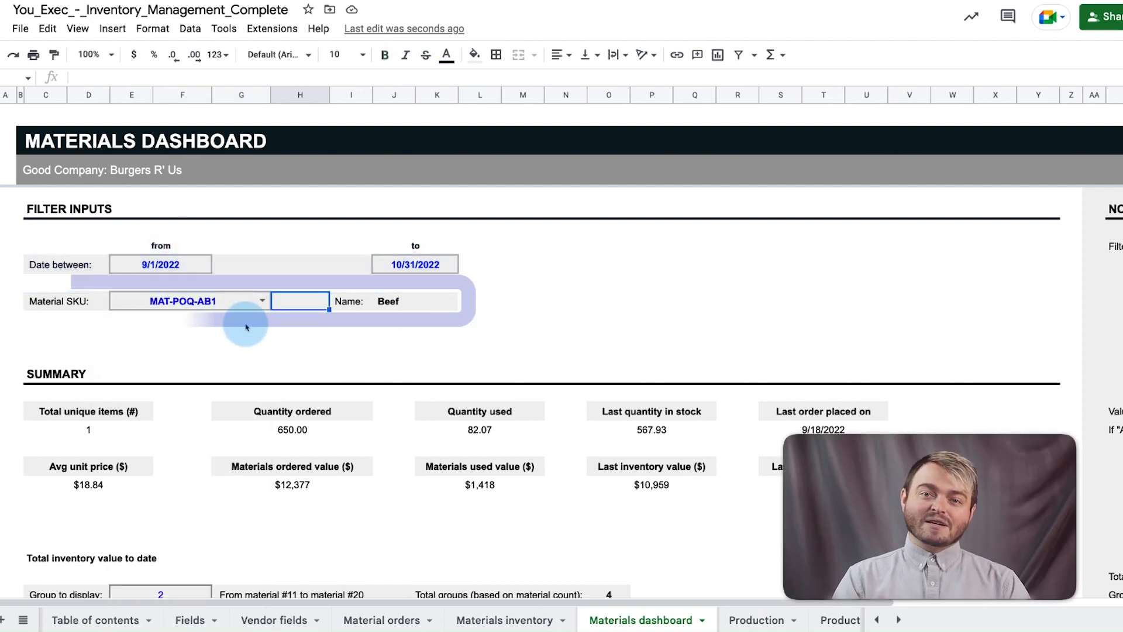
{"action": "left_click", "coordinate": [438, 300]}
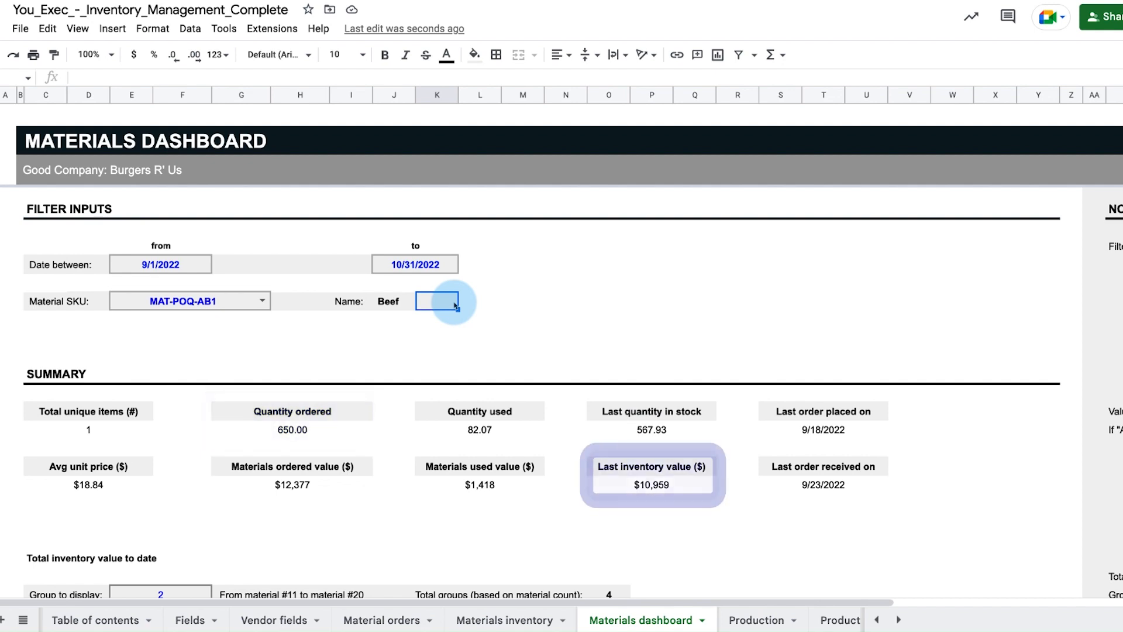
{"action": "left_click", "coordinate": [88, 475]}
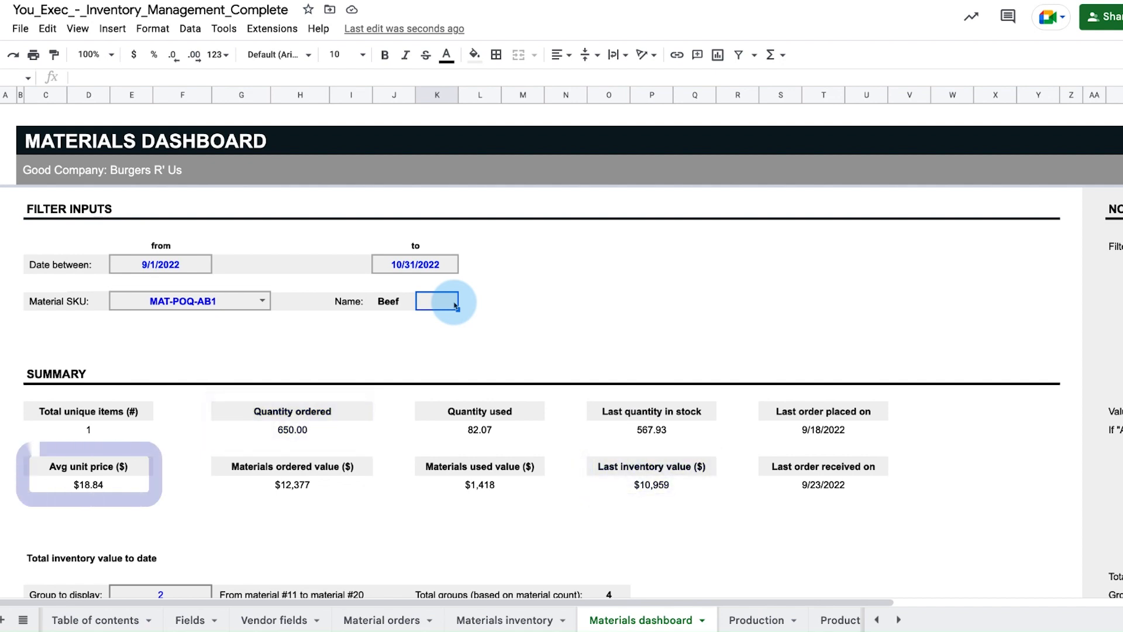
{"action": "scroll", "scroll_direction": "down", "scroll_amount": 3}
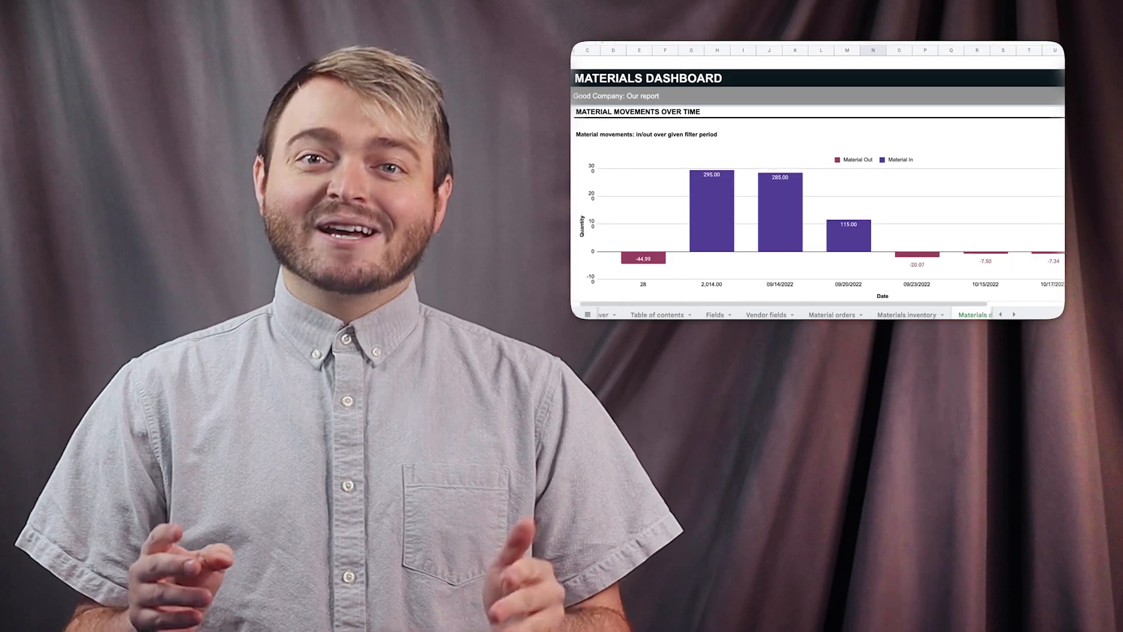
Switch from the Materials dashboard to the Production sheet
{"action": "left_click", "coordinate": [792, 619]}
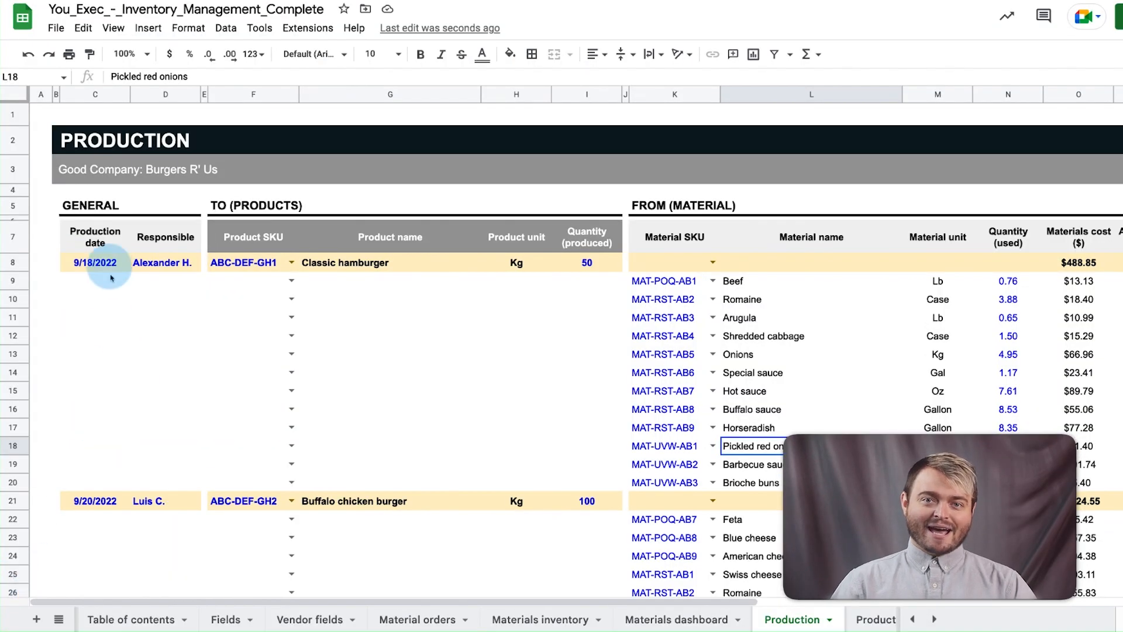
{"action": "left_click", "coordinate": [94, 263]}
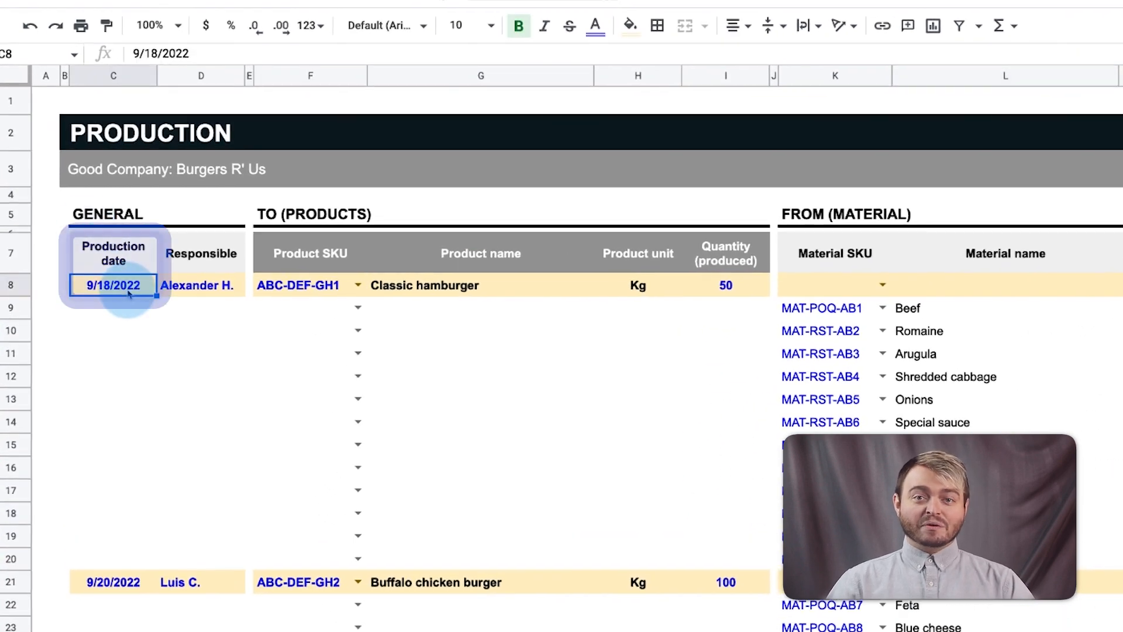
{"action": "left_click", "coordinate": [308, 285]}
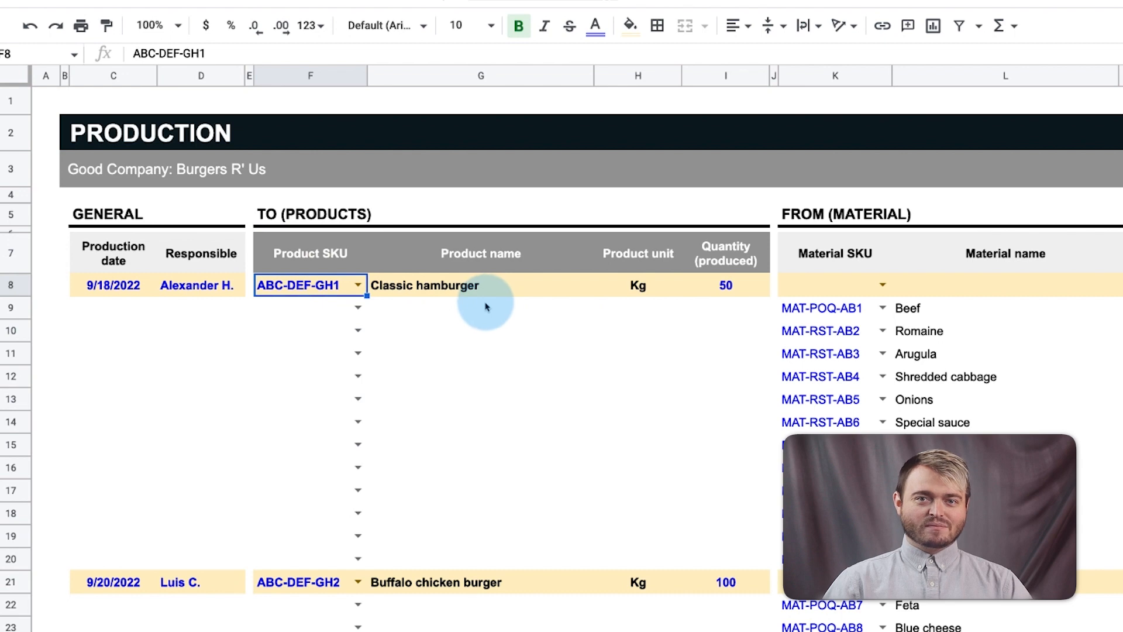
{"action": "left_click", "coordinate": [726, 285]}
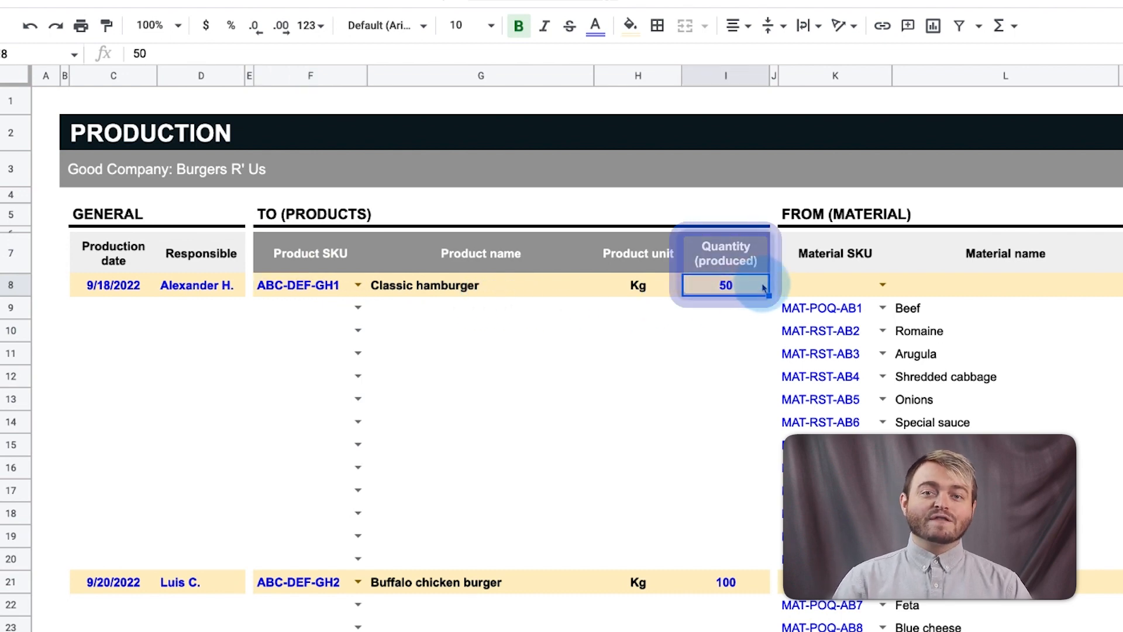
{"action": "mouse_move", "coordinate": [748, 465]}
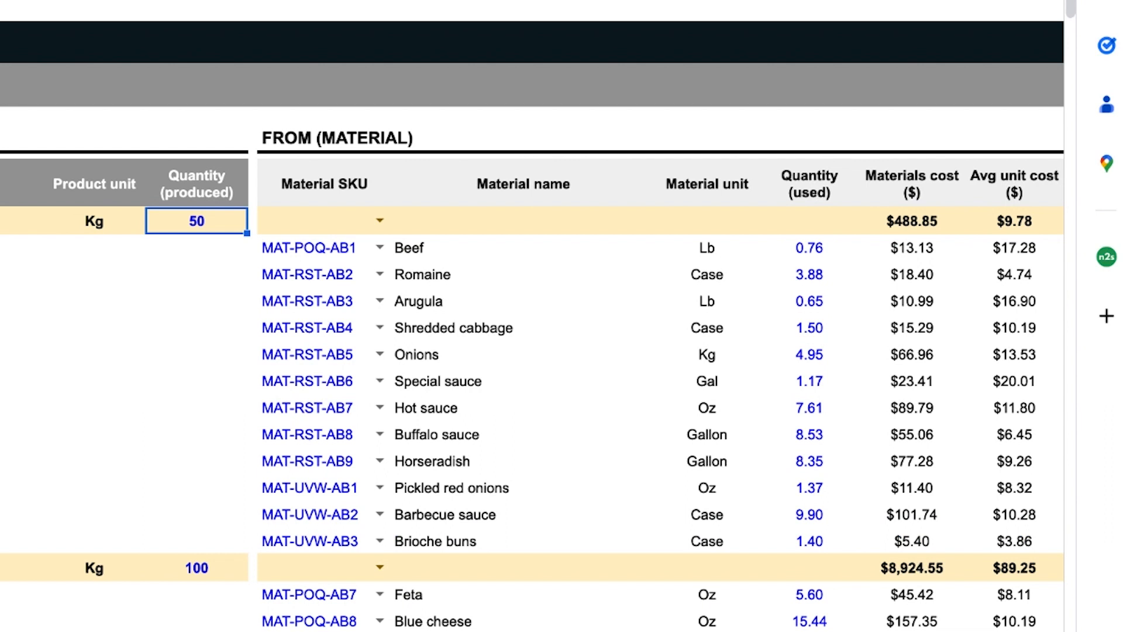
{"action": "left_click", "coordinate": [809, 184]}
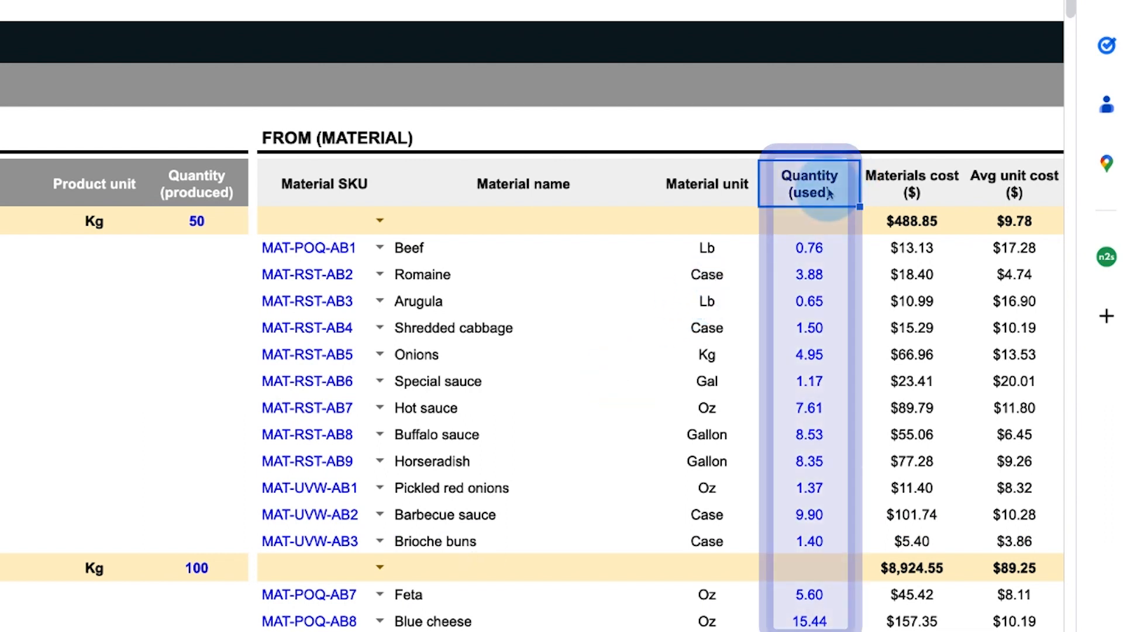
{"action": "mouse_move", "coordinate": [831, 200]}
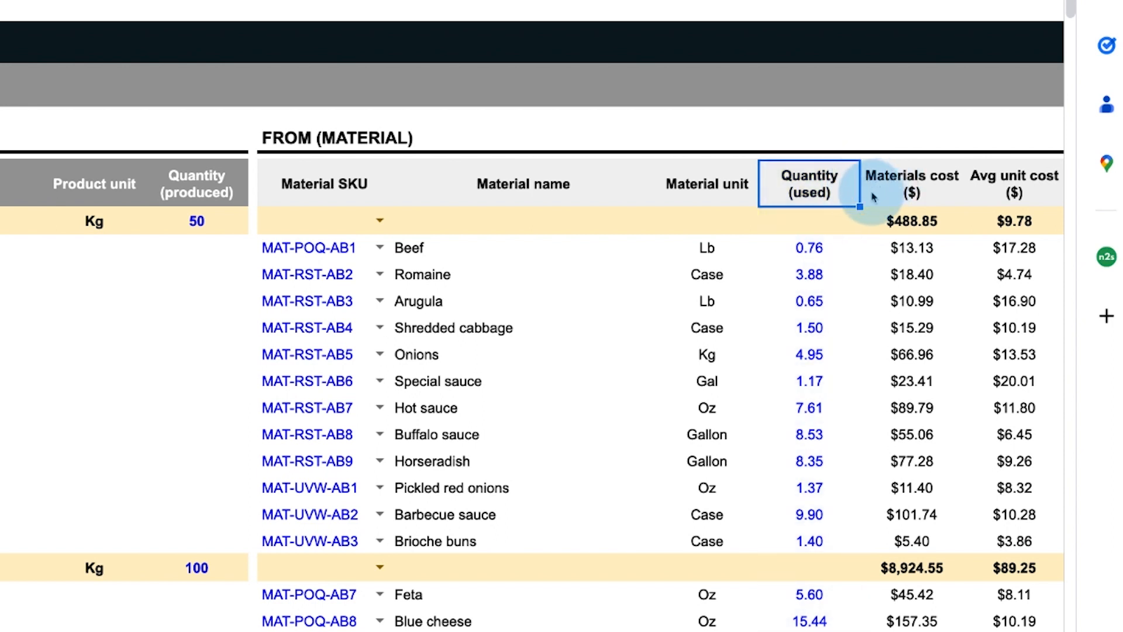
{"action": "left_click", "coordinate": [912, 183]}
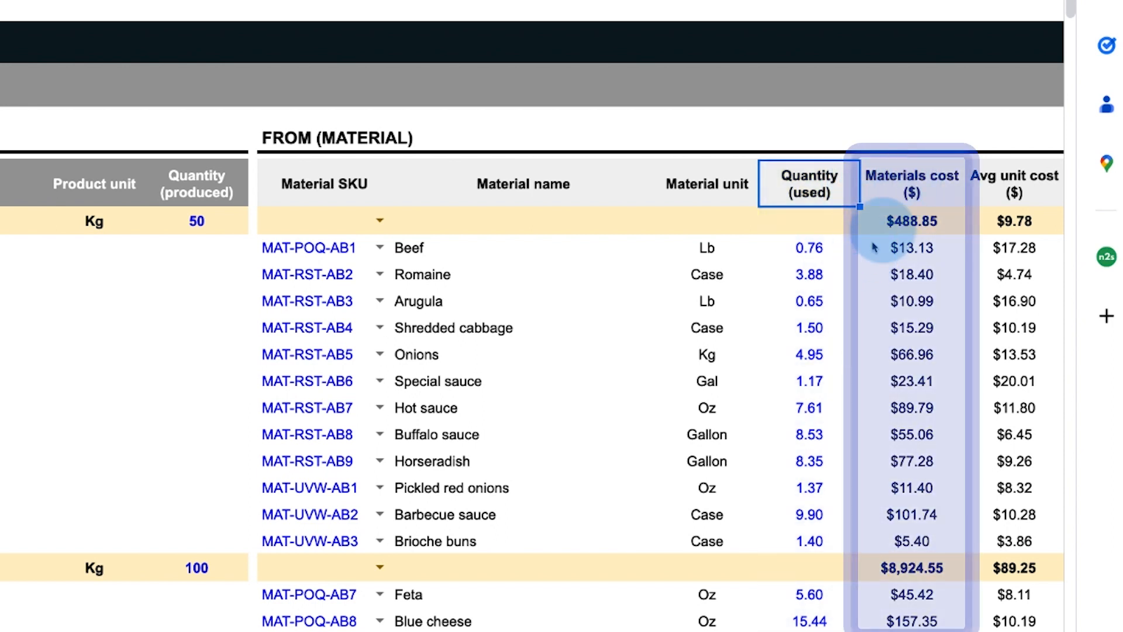
{"action": "left_click", "coordinate": [911, 183]}
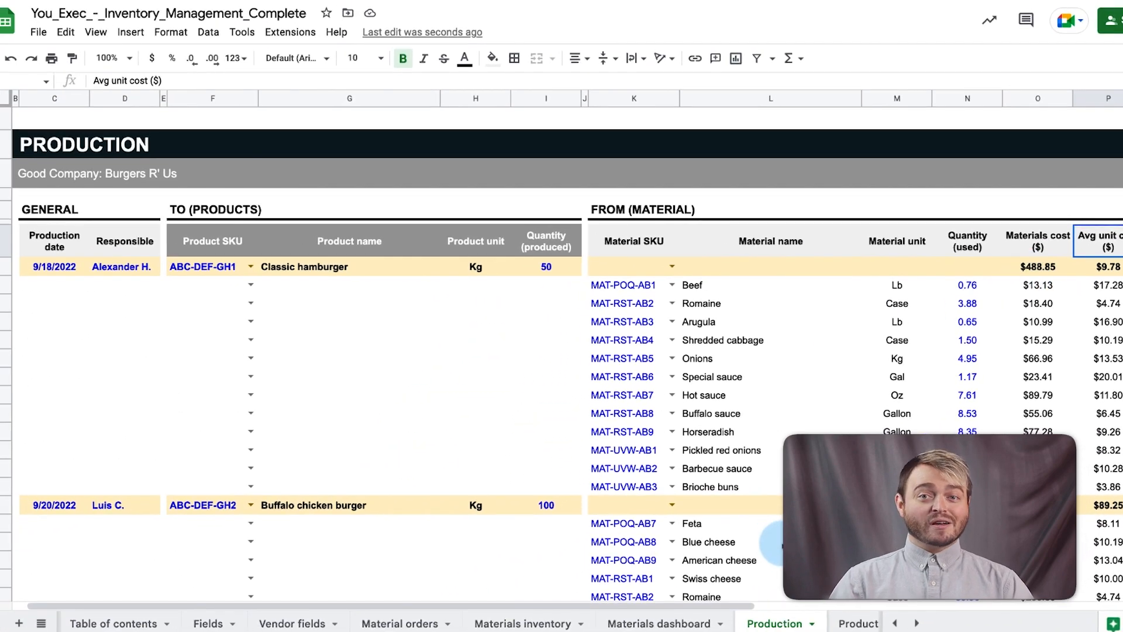
{"action": "left_click", "coordinate": [762, 623]}
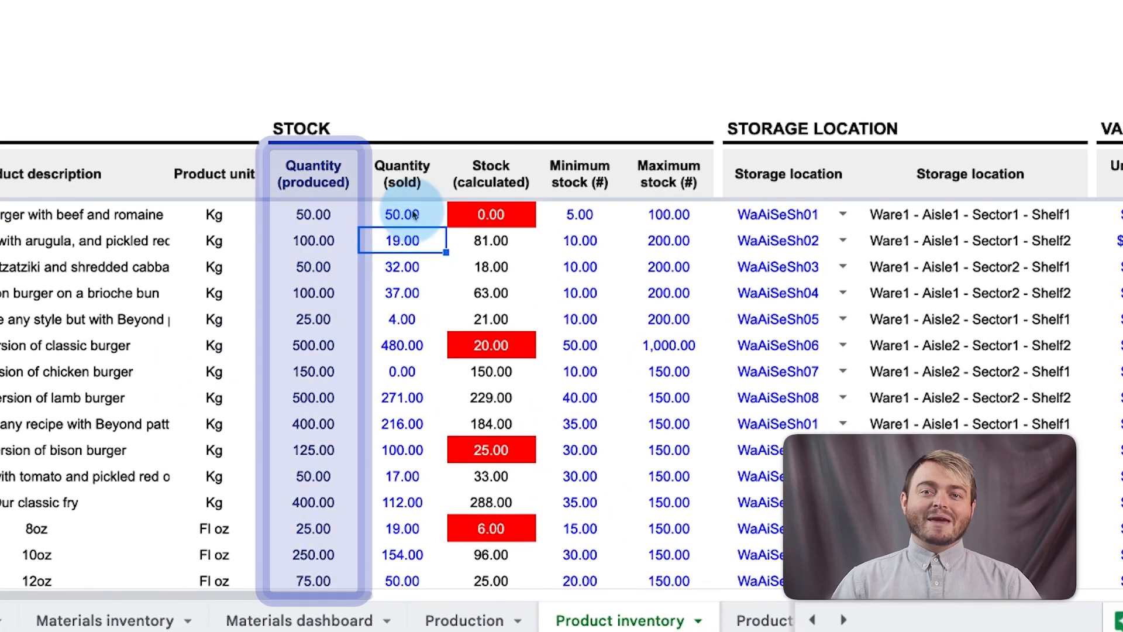
Review the first products' quantity sold values, then move to the Product dashboard for Barbecue bison burger
{"action": "left_click", "coordinate": [401, 214]}
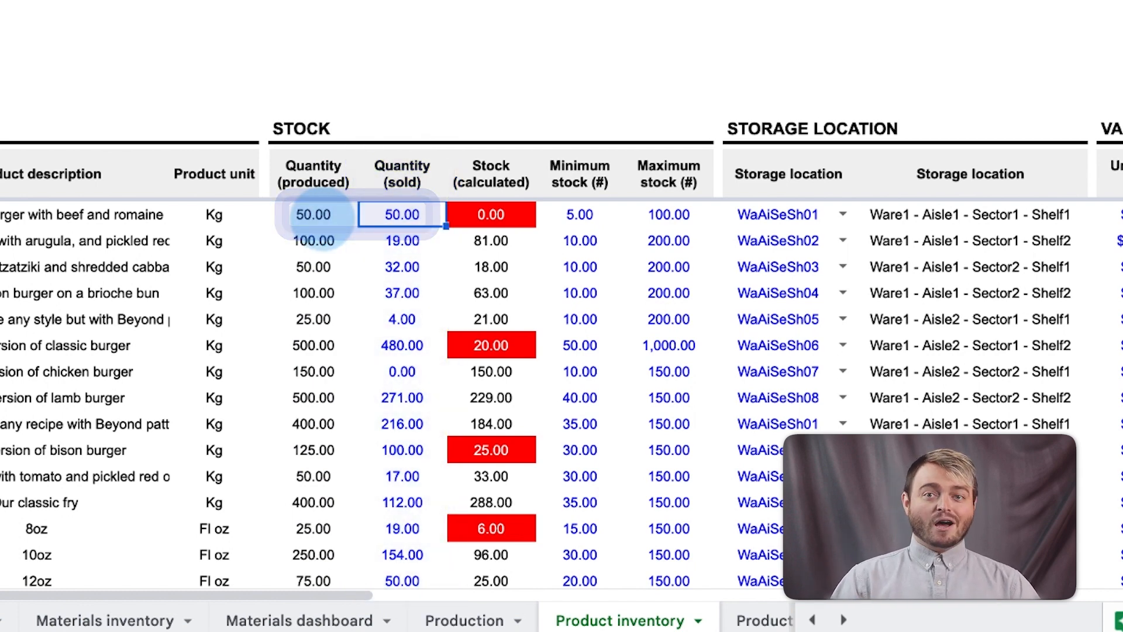
{"action": "left_click", "coordinate": [401, 241]}
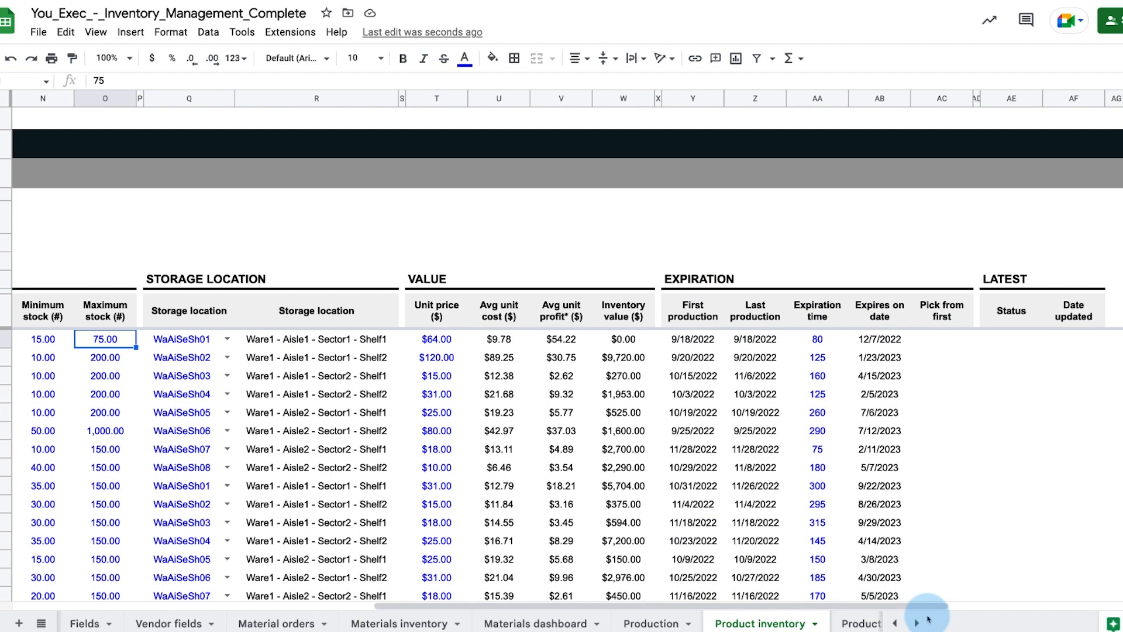
{"action": "left_click", "coordinate": [806, 622]}
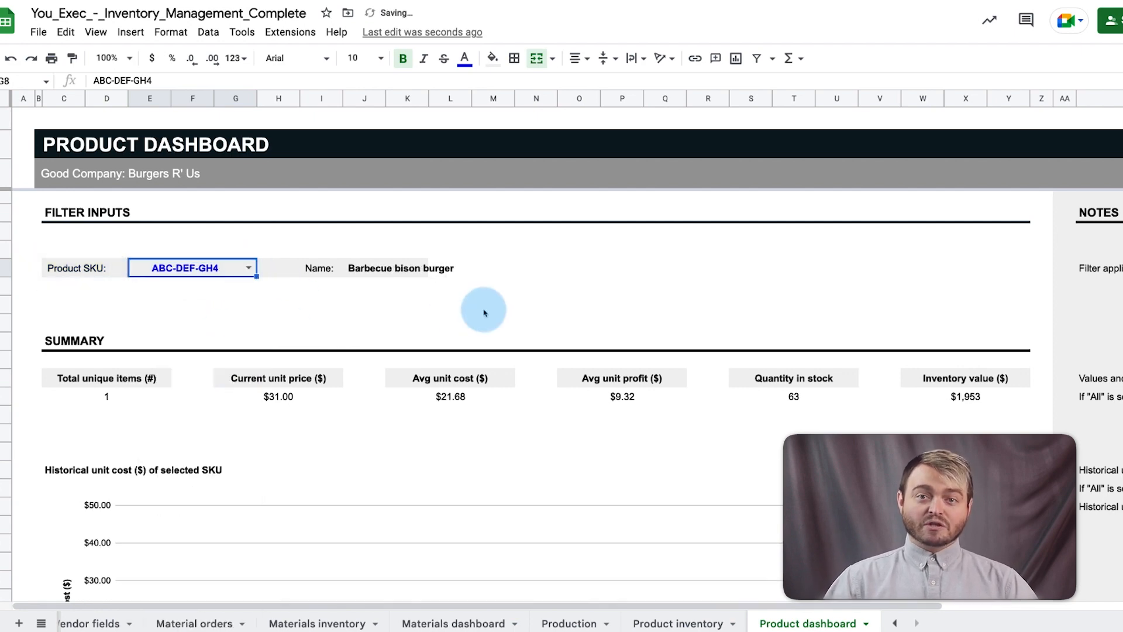
Scroll through the Product dashboard's inventory pie charts, value ranking and expiration lists
{"action": "scroll", "scroll_direction": "down", "scroll_amount": 3}
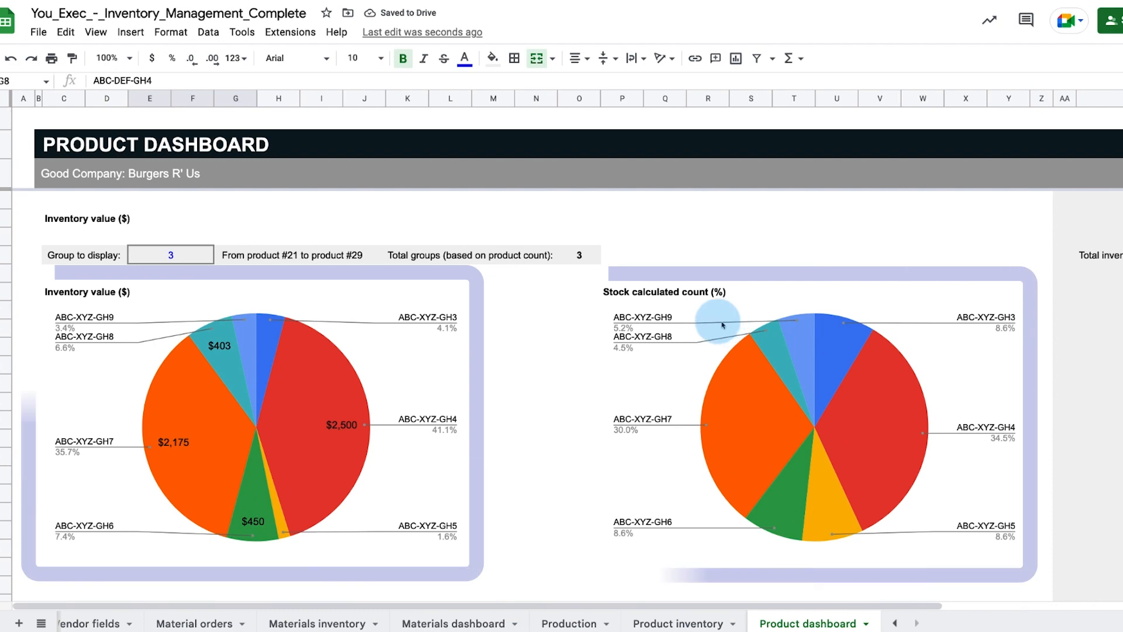
{"action": "scroll", "scroll_direction": "down", "scroll_amount": 3}
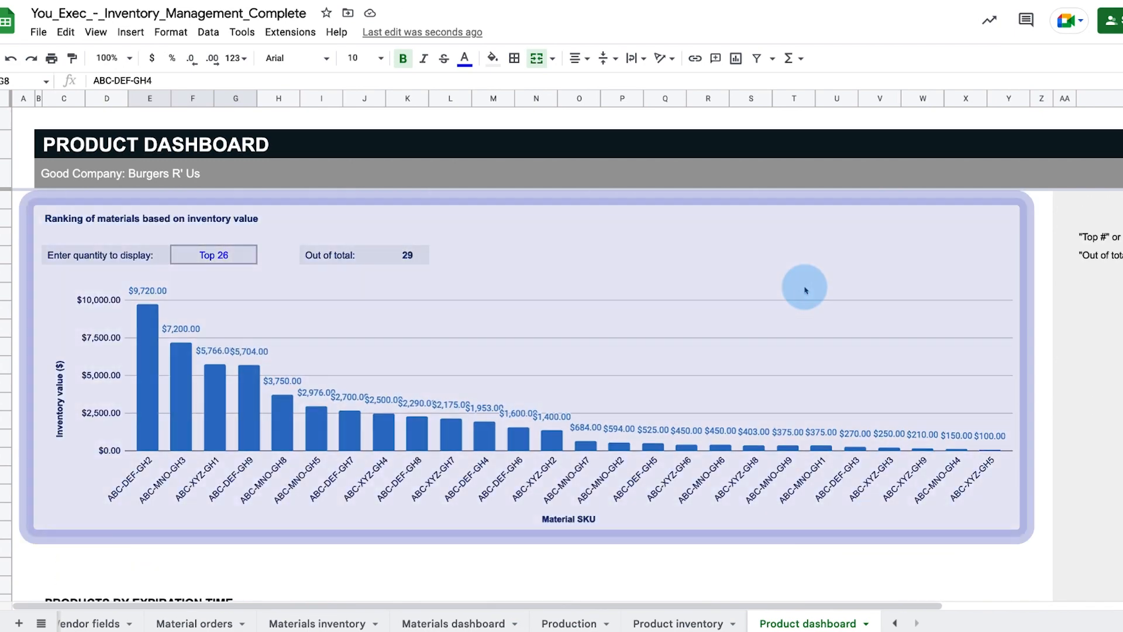
{"action": "scroll", "scroll_direction": "down", "scroll_amount": 3}
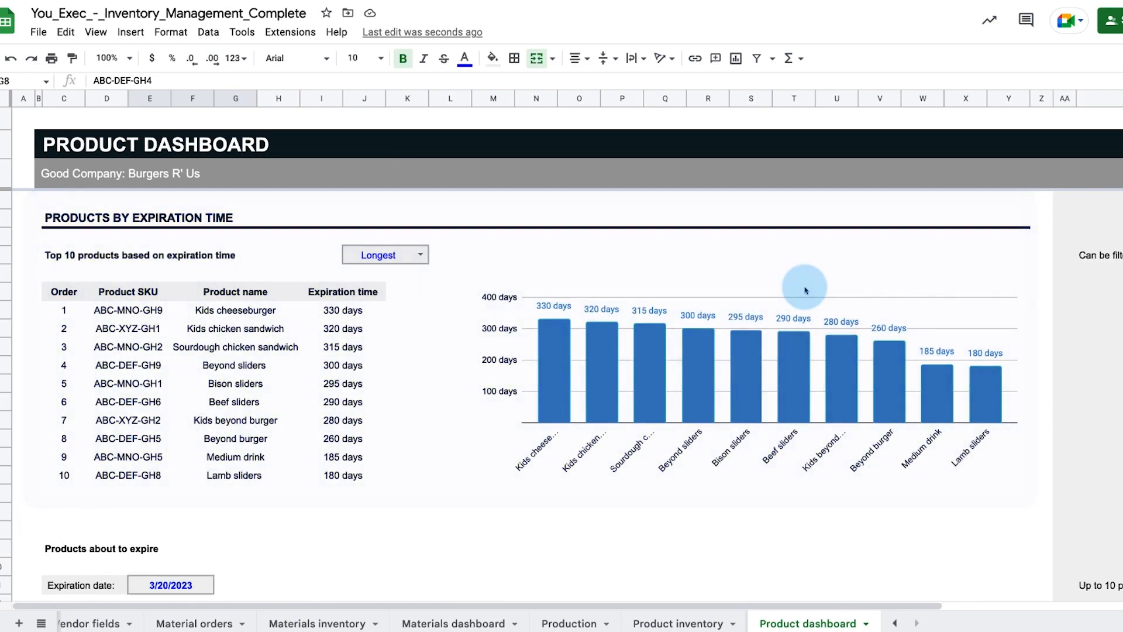
{"action": "scroll", "scroll_direction": "down", "scroll_amount": 3}
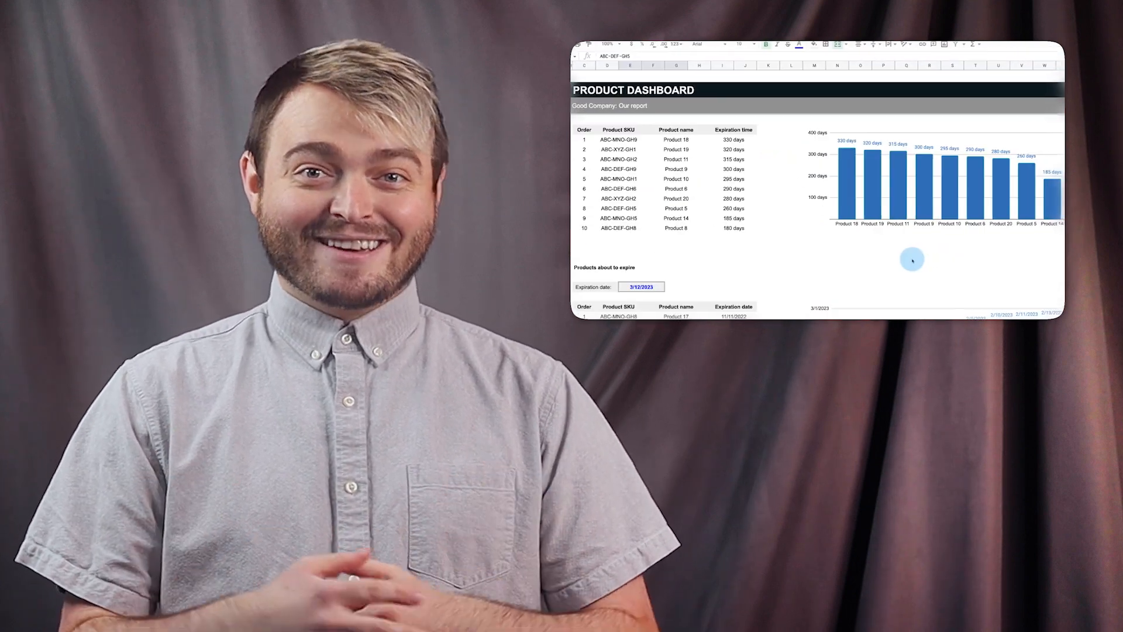
Return via Material orders to the Materials inventory sheet and select Chicken's empty QA'd stock cell
{"action": "left_click", "coordinate": [244, 624]}
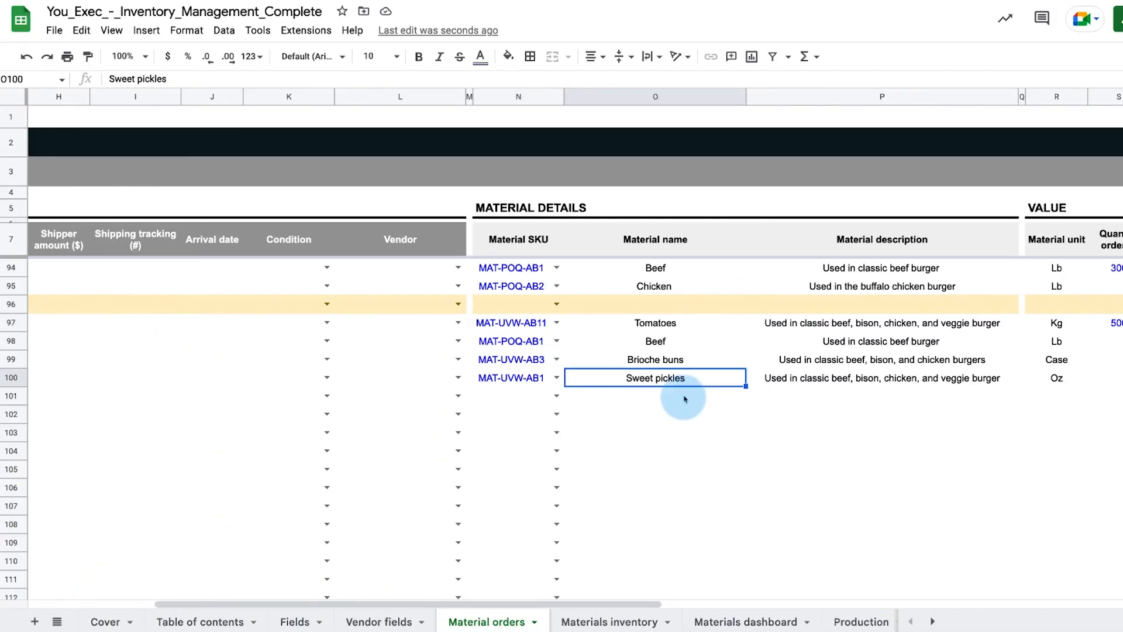
{"action": "left_click", "coordinate": [608, 621]}
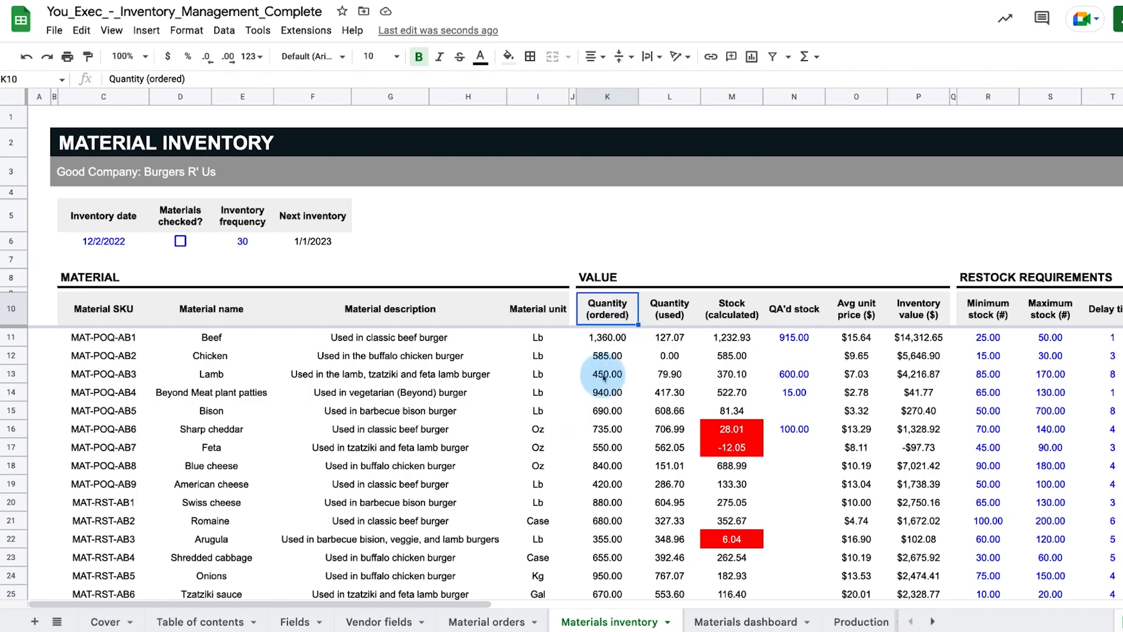
{"action": "left_click", "coordinate": [793, 356]}
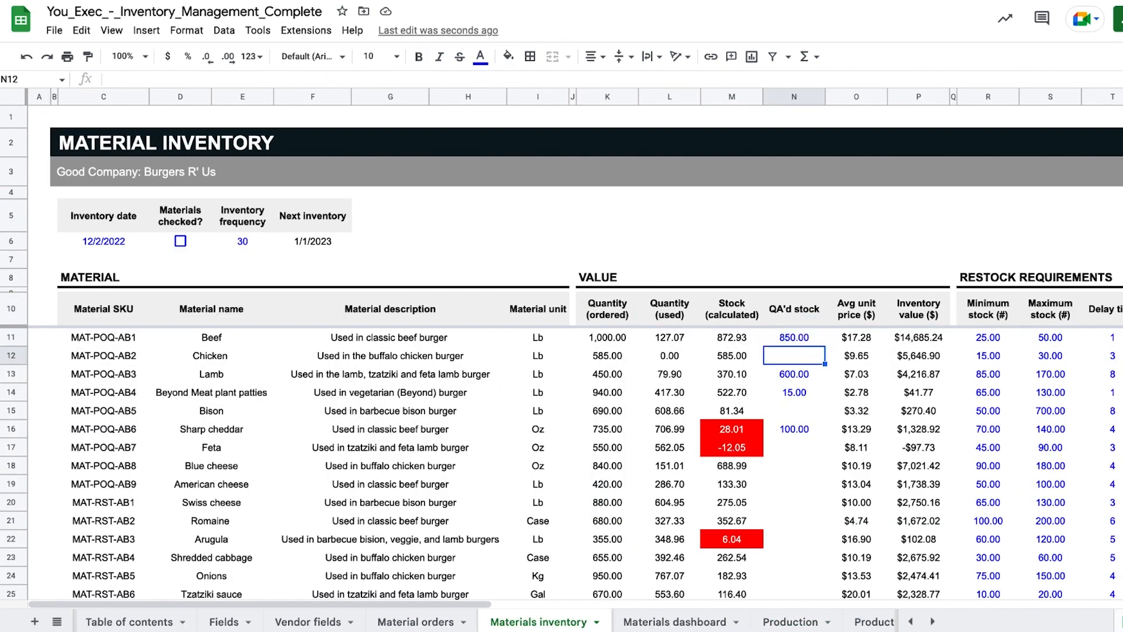